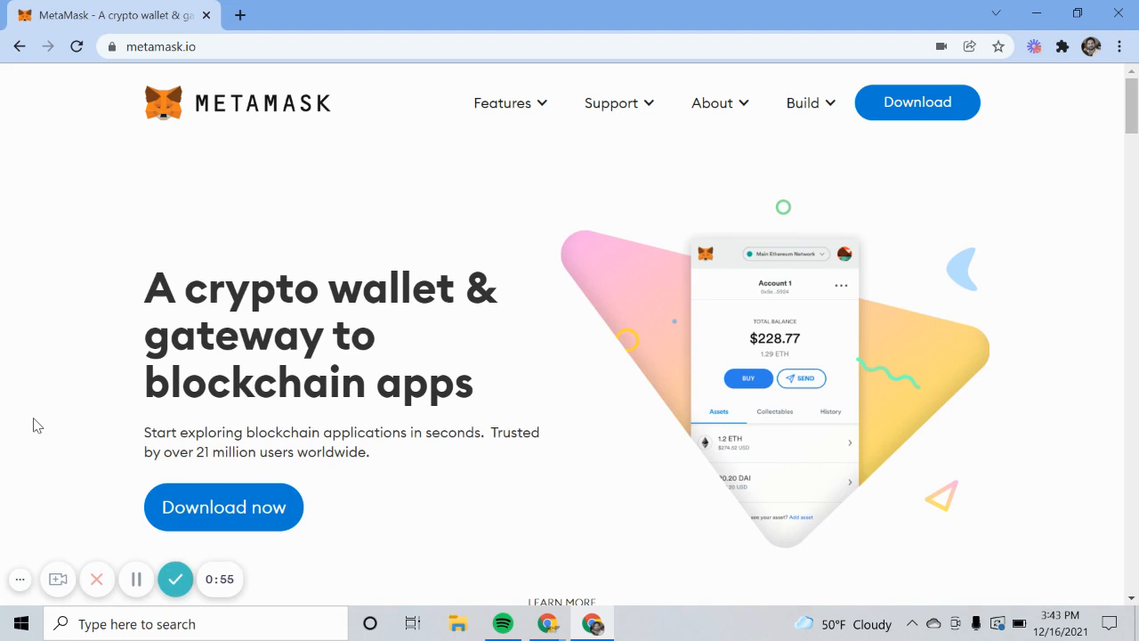
pyautogui.moveTo(379, 533)
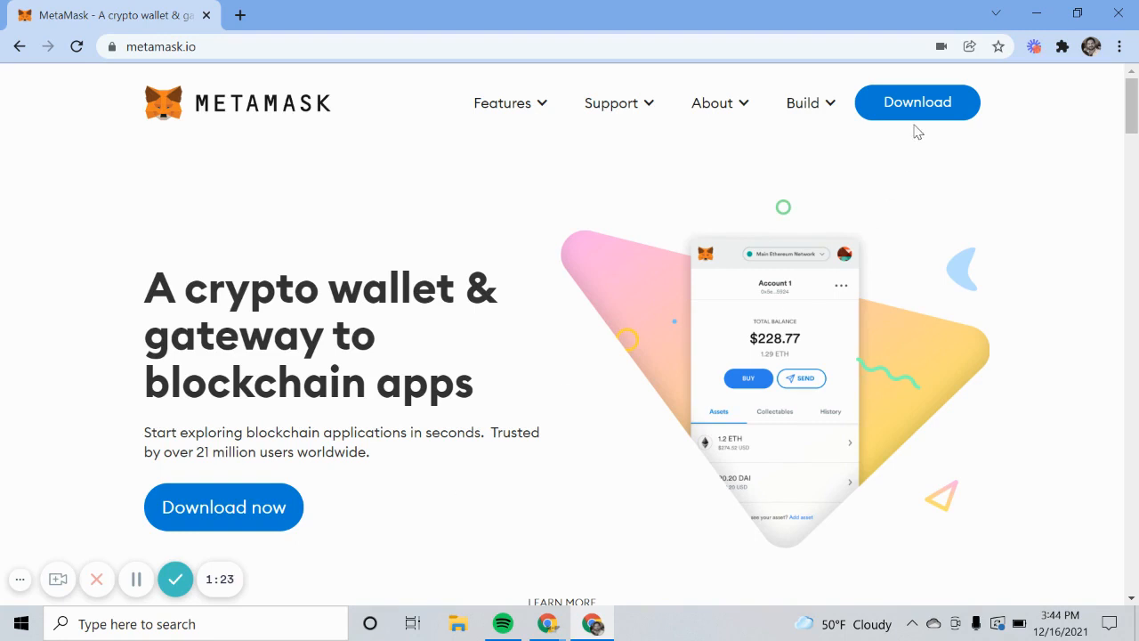
# - Add the MetaMask extension to Chrome from its Chrome Web Store listing
pyautogui.click(917, 101)
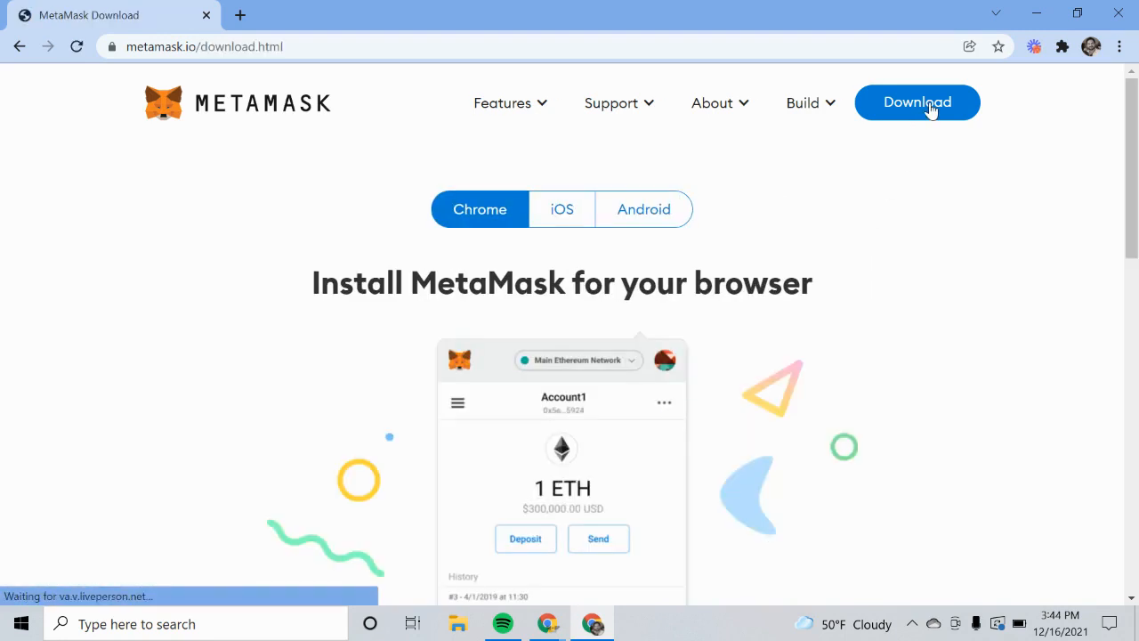
pyautogui.click(917, 101)
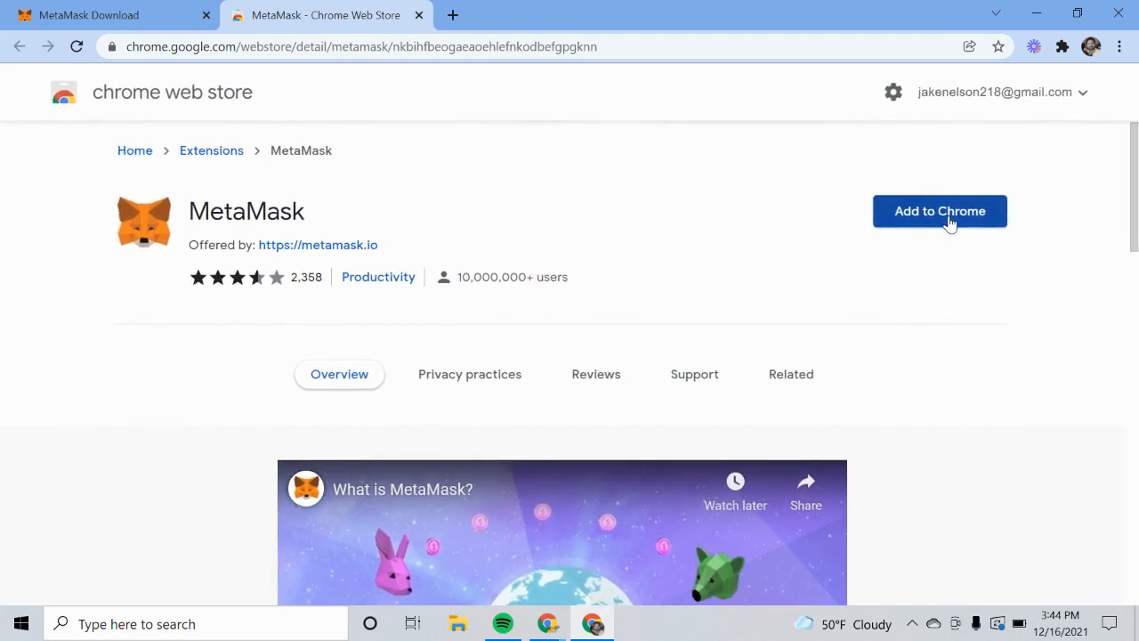
pyautogui.click(940, 211)
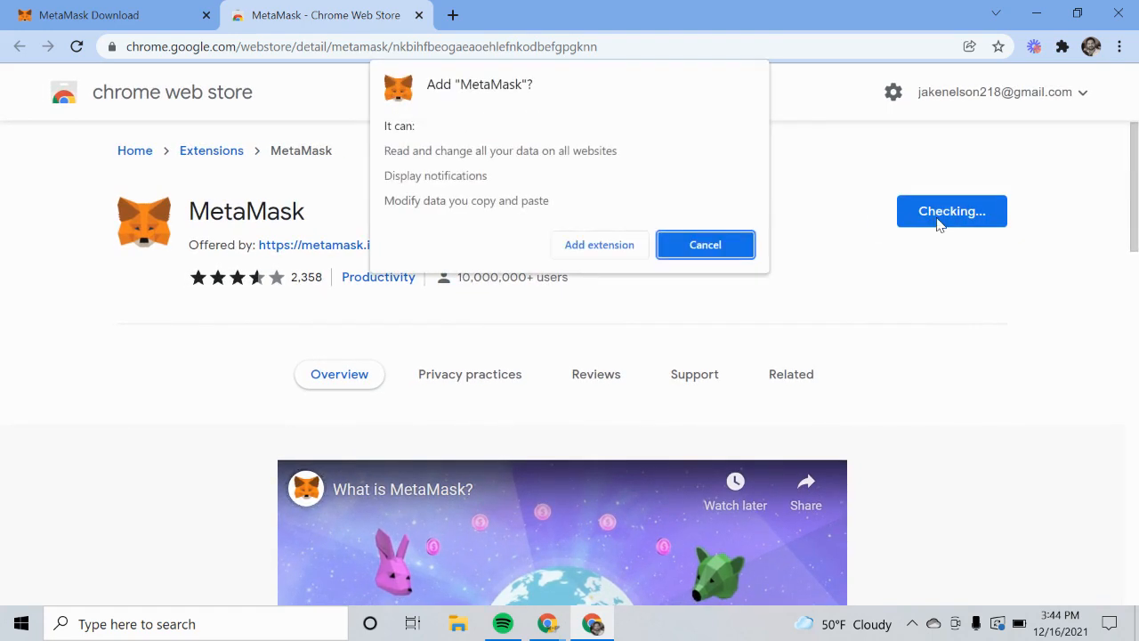
pyautogui.click(599, 245)
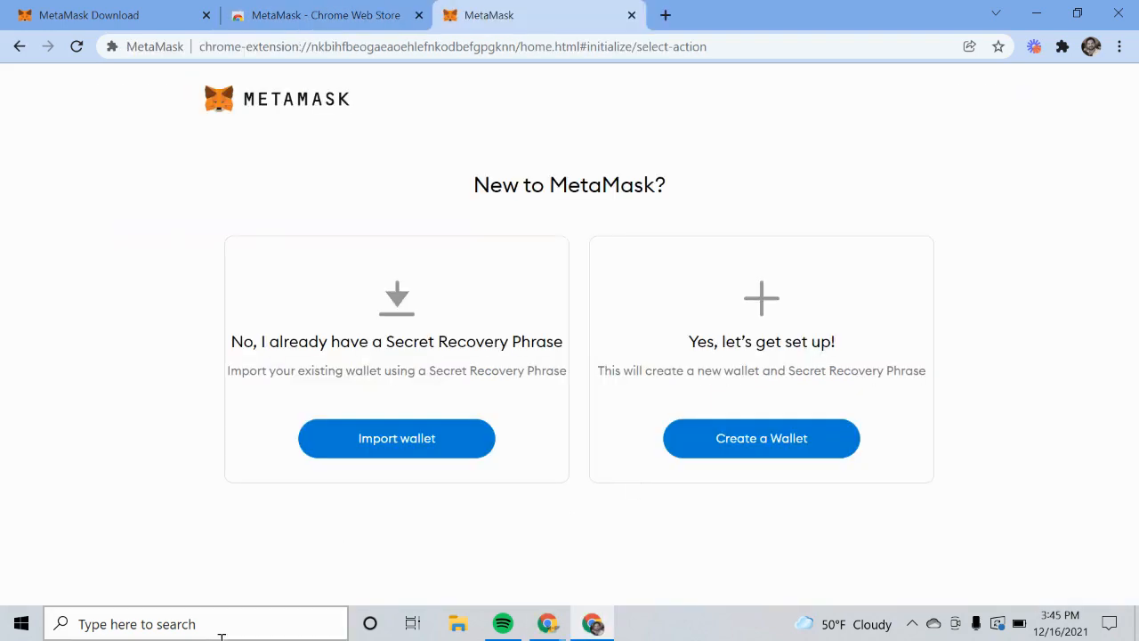
pyautogui.moveTo(749, 451)
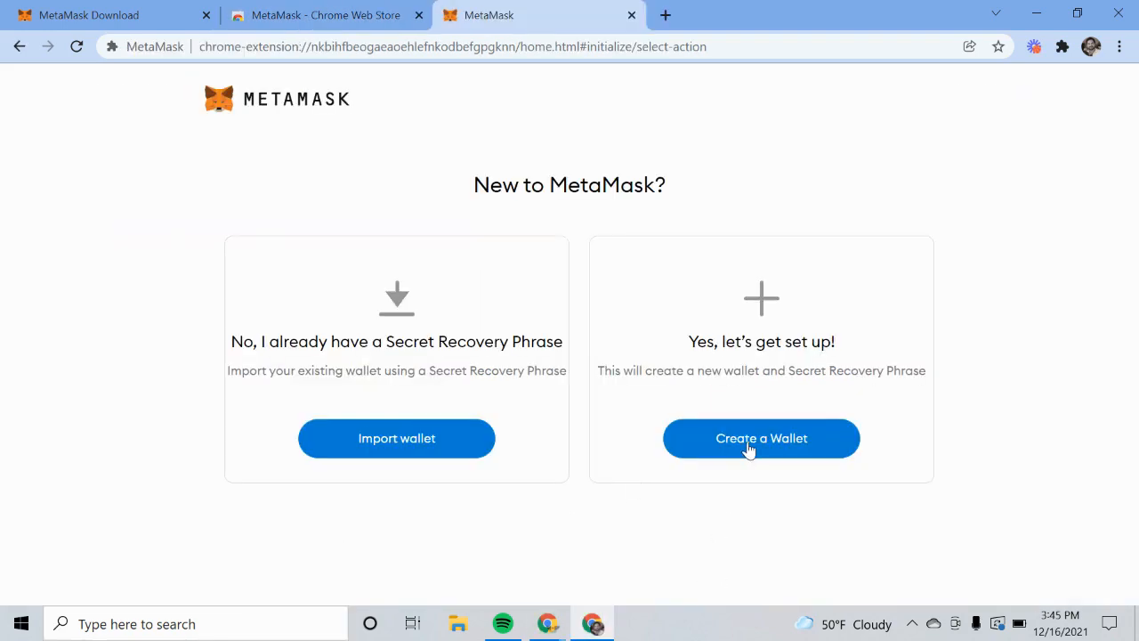
# - Start a new wallet, answer the usage-data prompt, and create it with a password
pyautogui.click(761, 439)
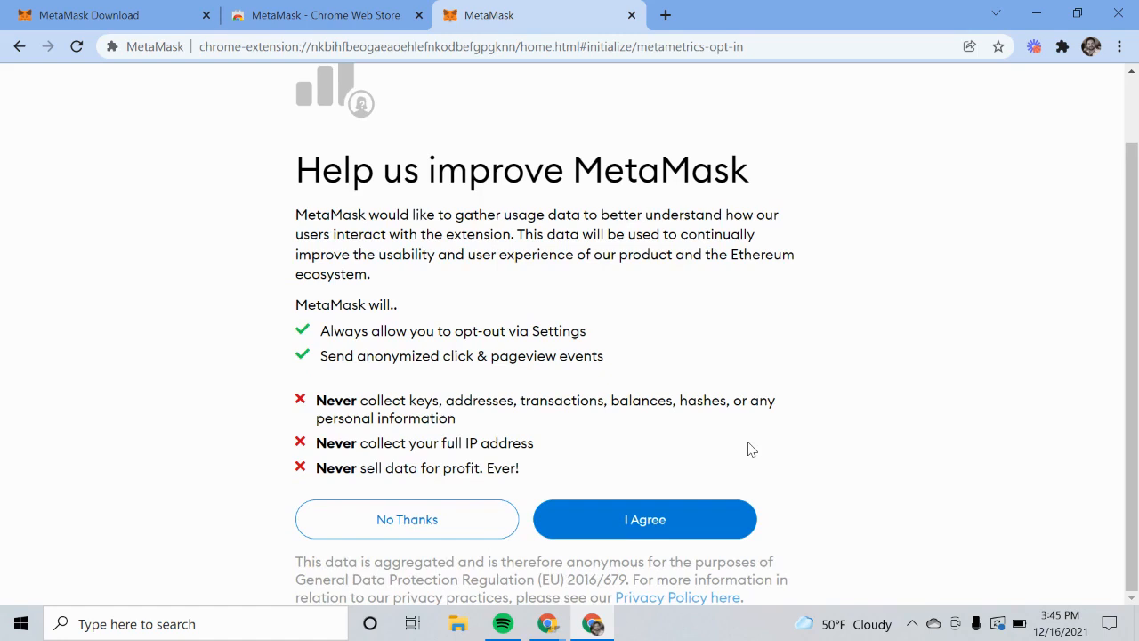
pyautogui.click(644, 519)
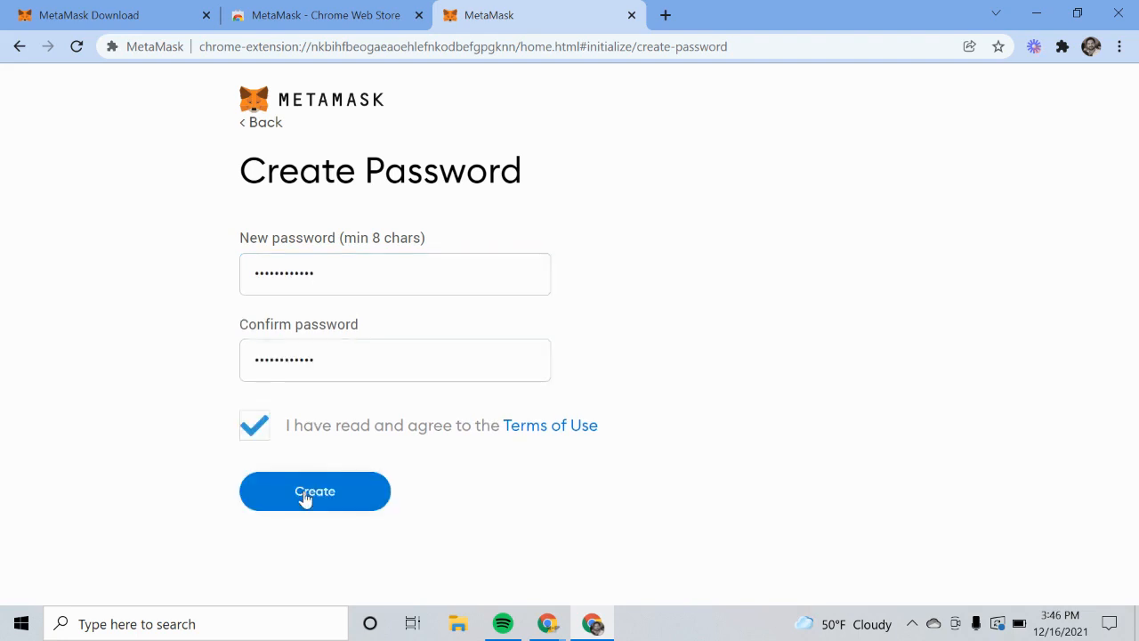
pyautogui.click(315, 491)
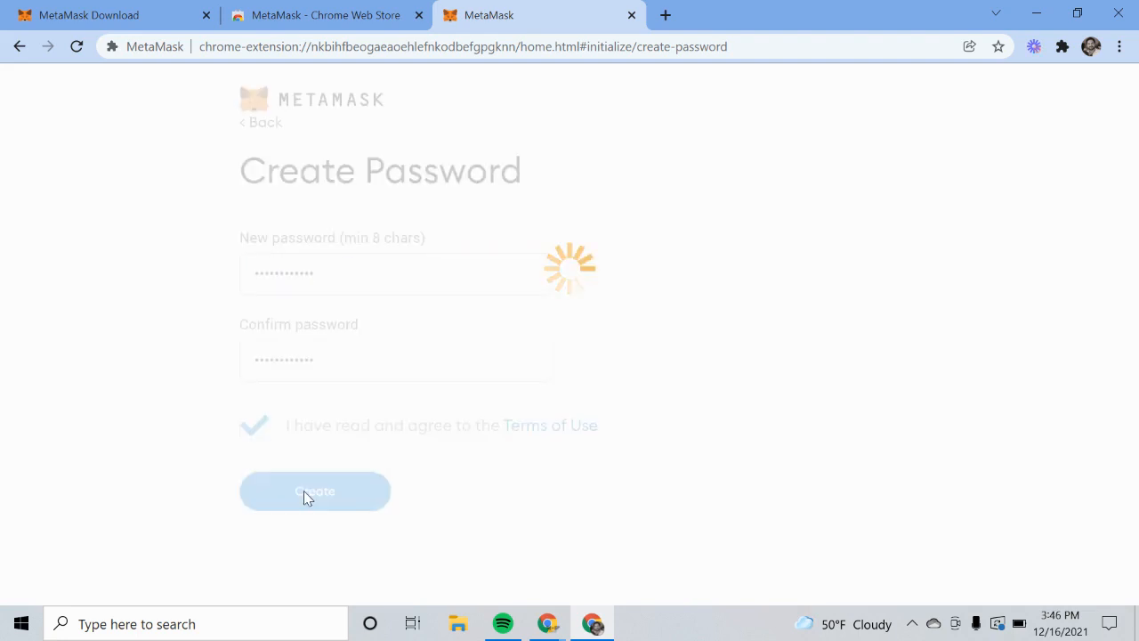
pyautogui.click(314, 492)
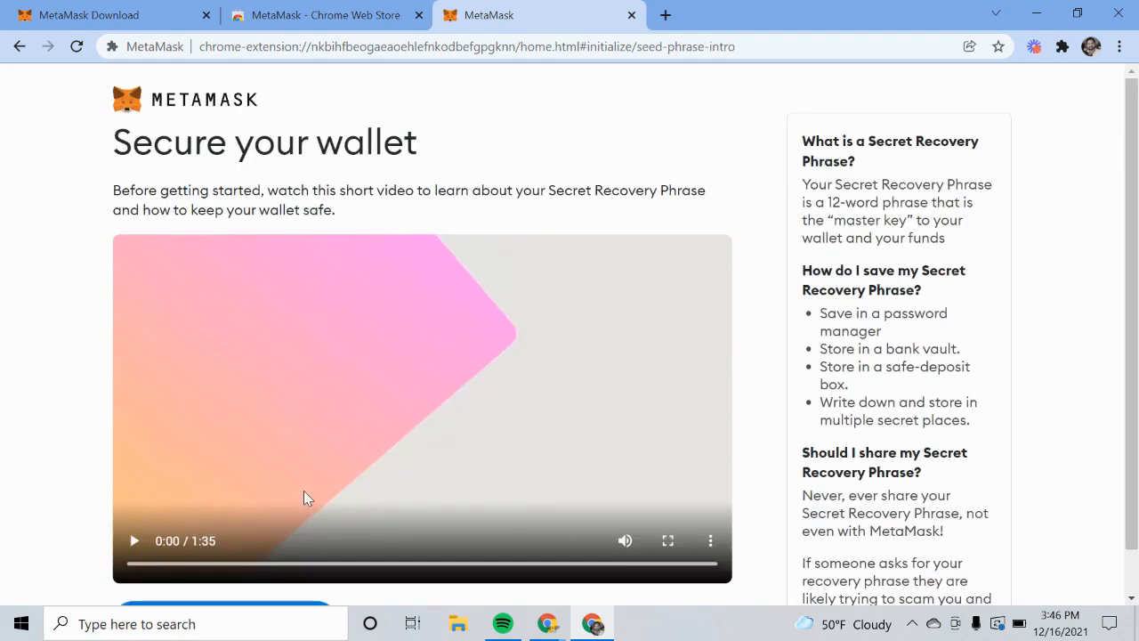
# - Scroll through Secure your wallet and continue to the Secret Recovery Phrase page
pyautogui.scroll(-3)
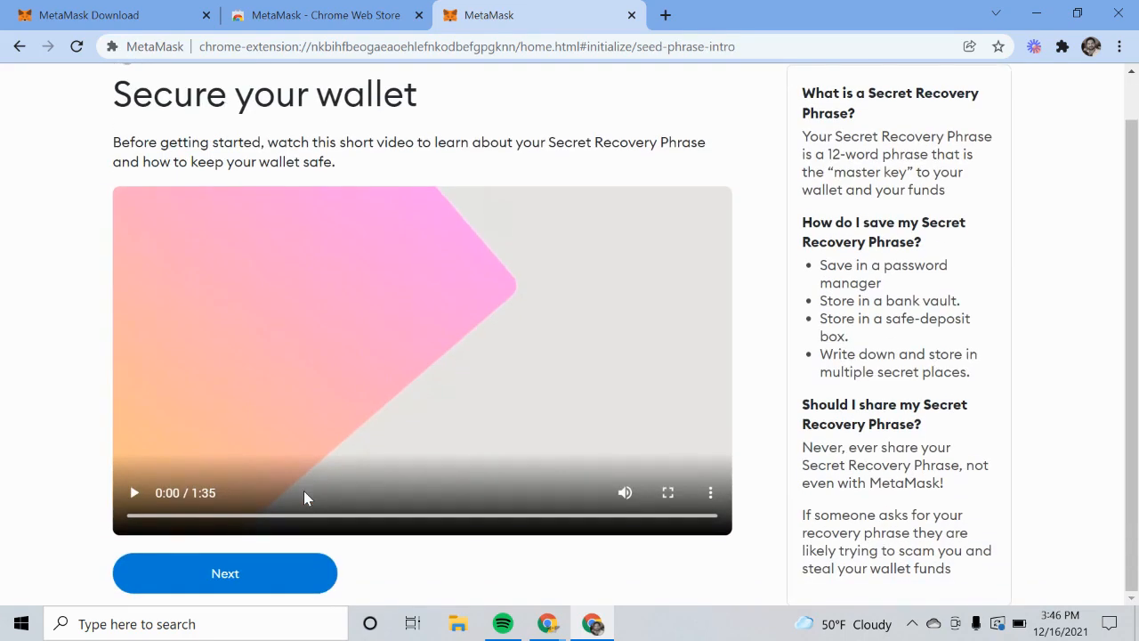
pyautogui.moveTo(333, 384)
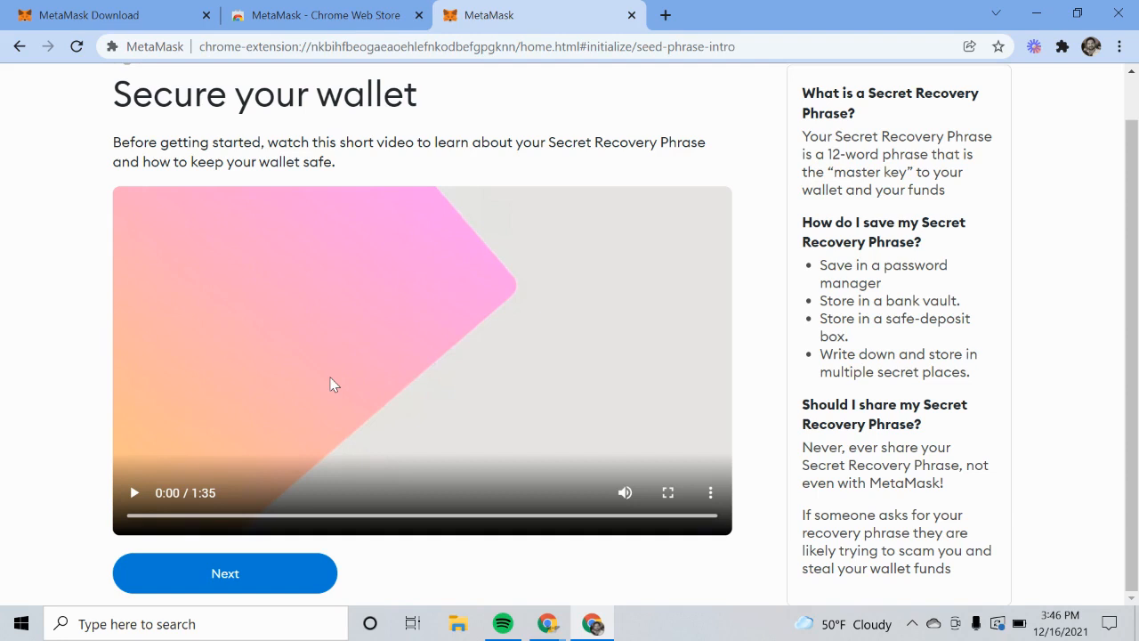
pyautogui.moveTo(331, 493)
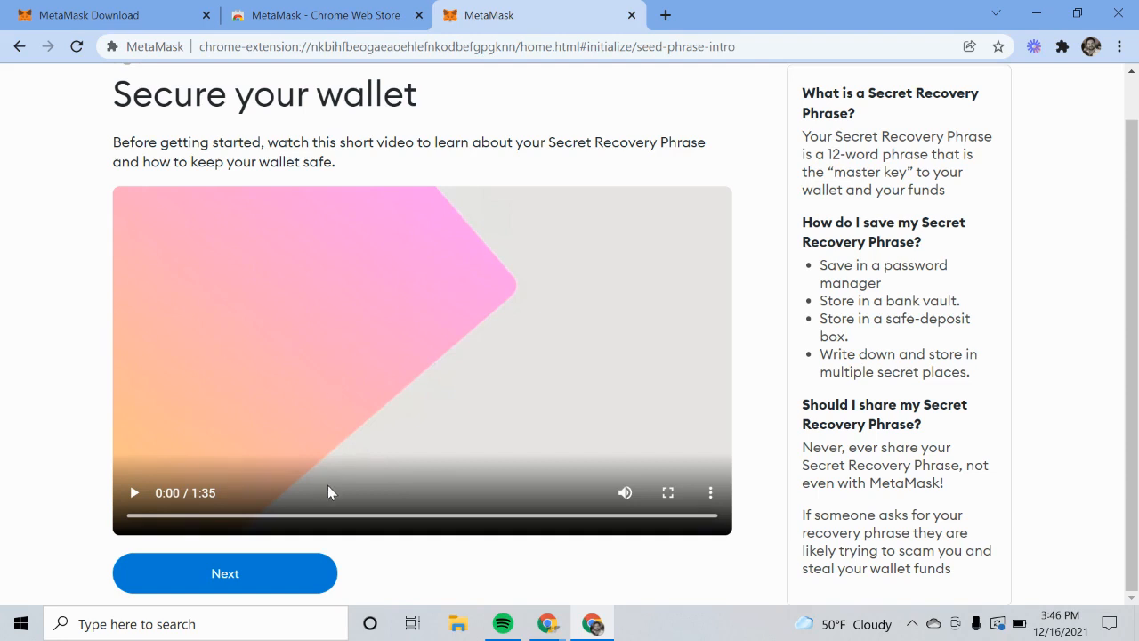
pyautogui.moveTo(480, 548)
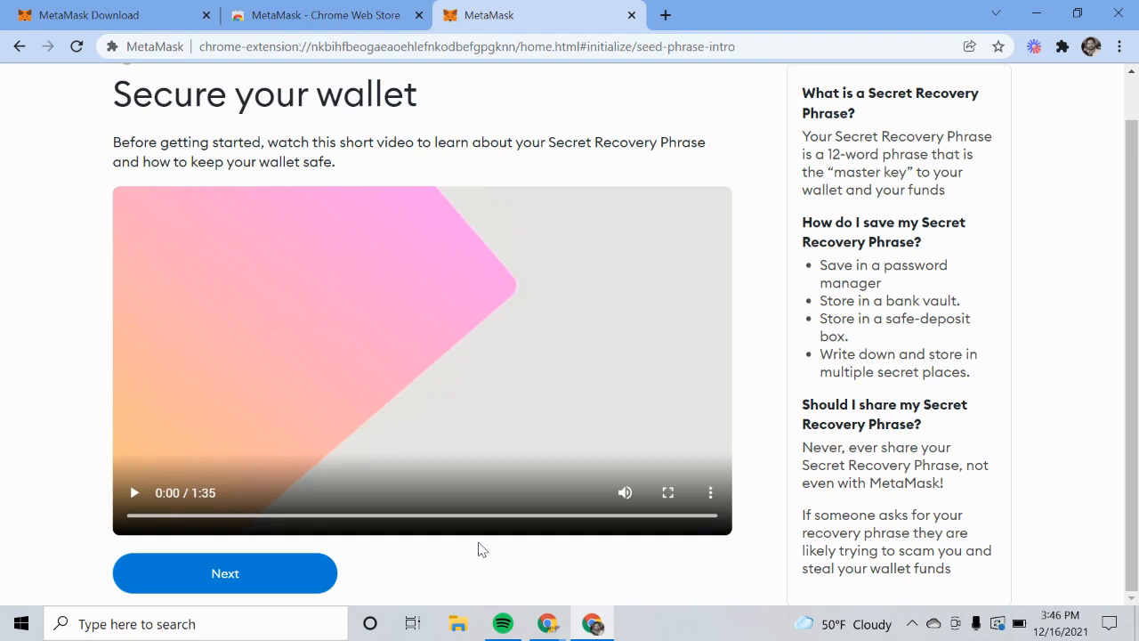
pyautogui.moveTo(439, 557)
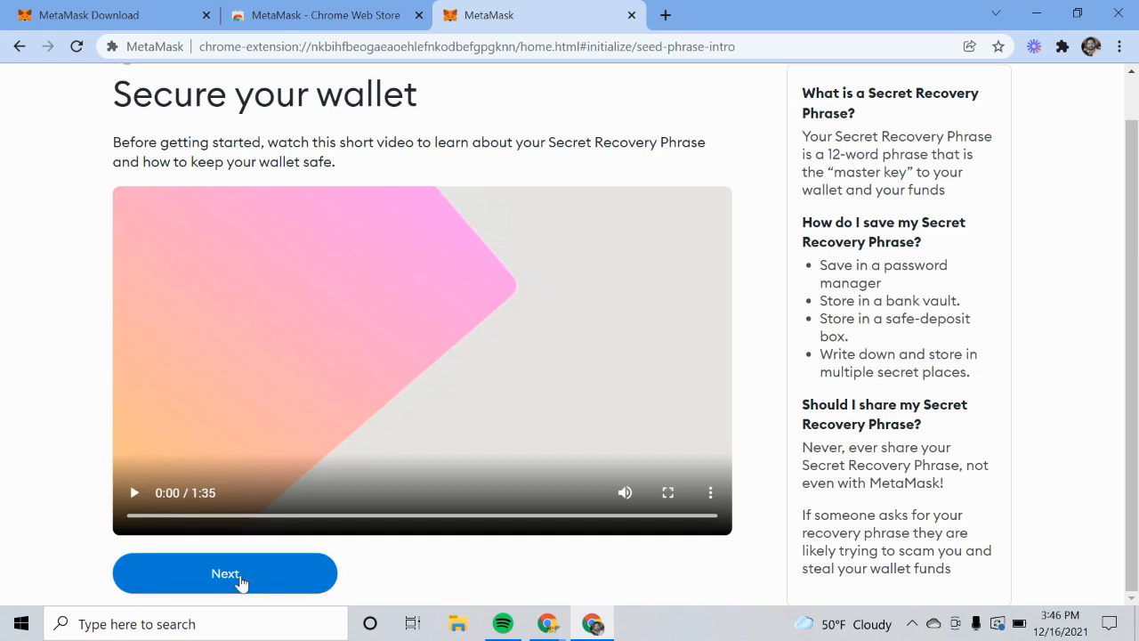
pyautogui.click(225, 573)
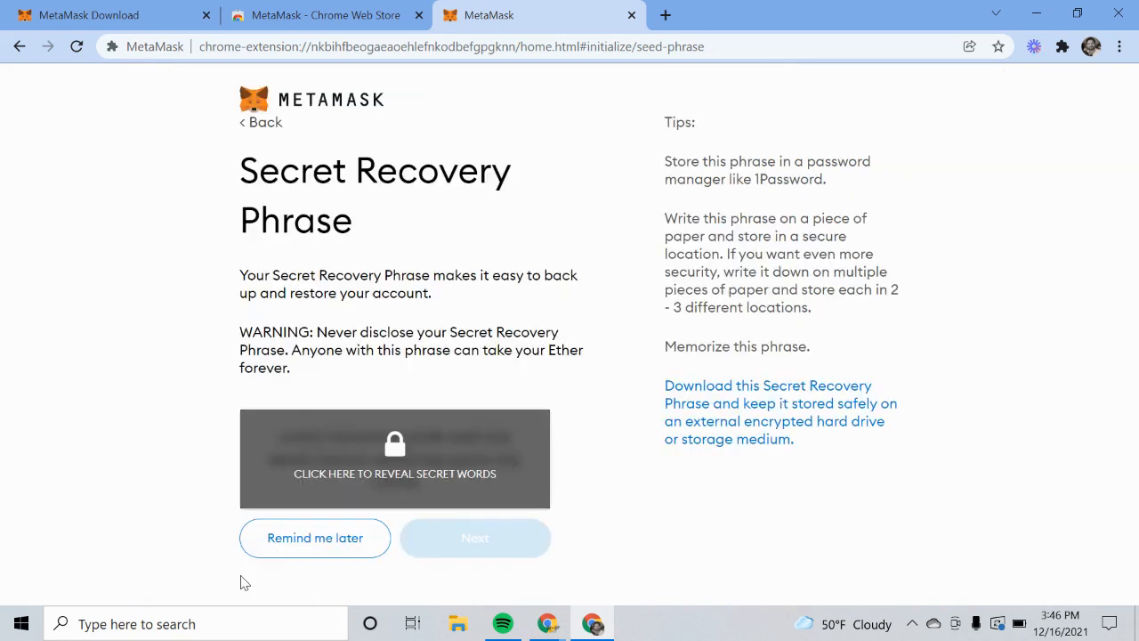
pyautogui.moveTo(482, 495)
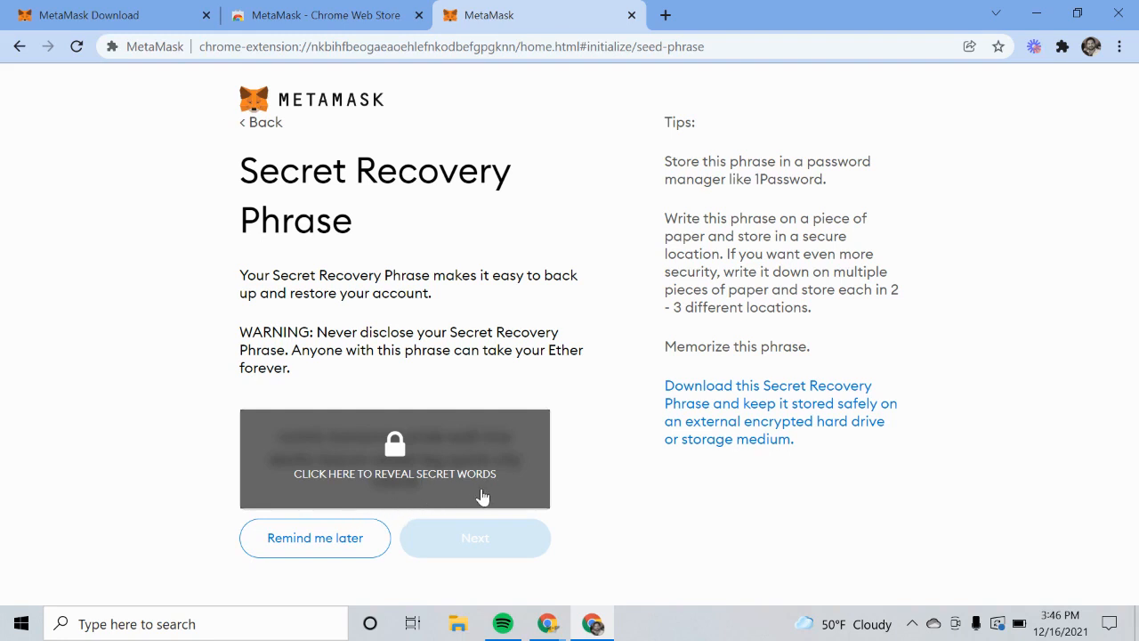
# - Reveal the twelve hidden Secret Recovery Phrase words
pyautogui.click(394, 473)
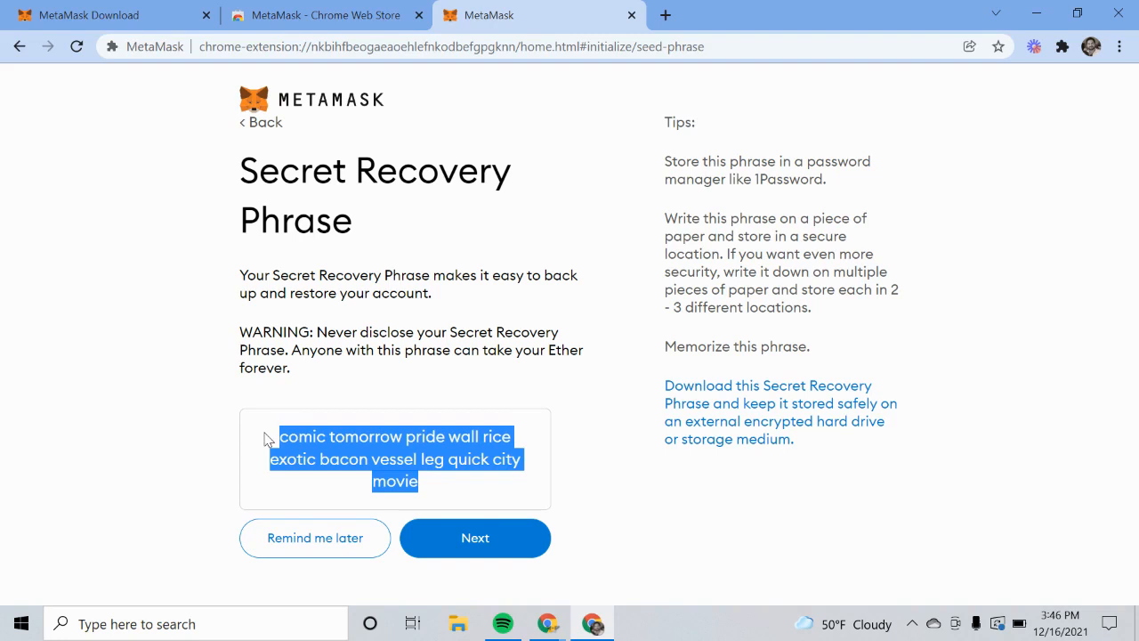
pyautogui.moveTo(205, 591)
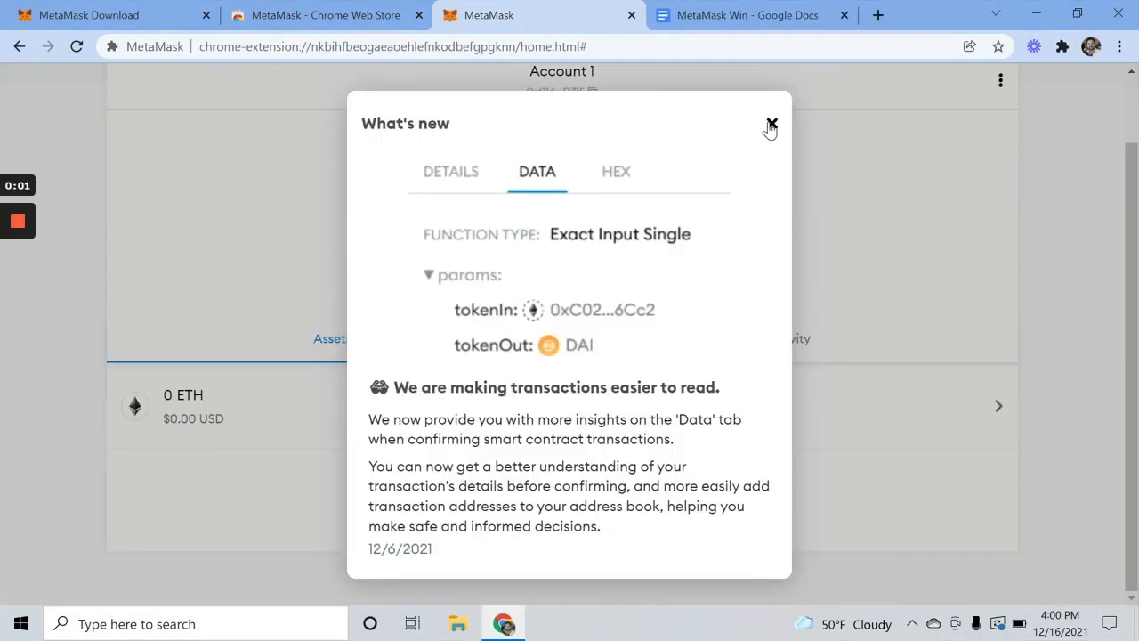
pyautogui.moveTo(772, 123)
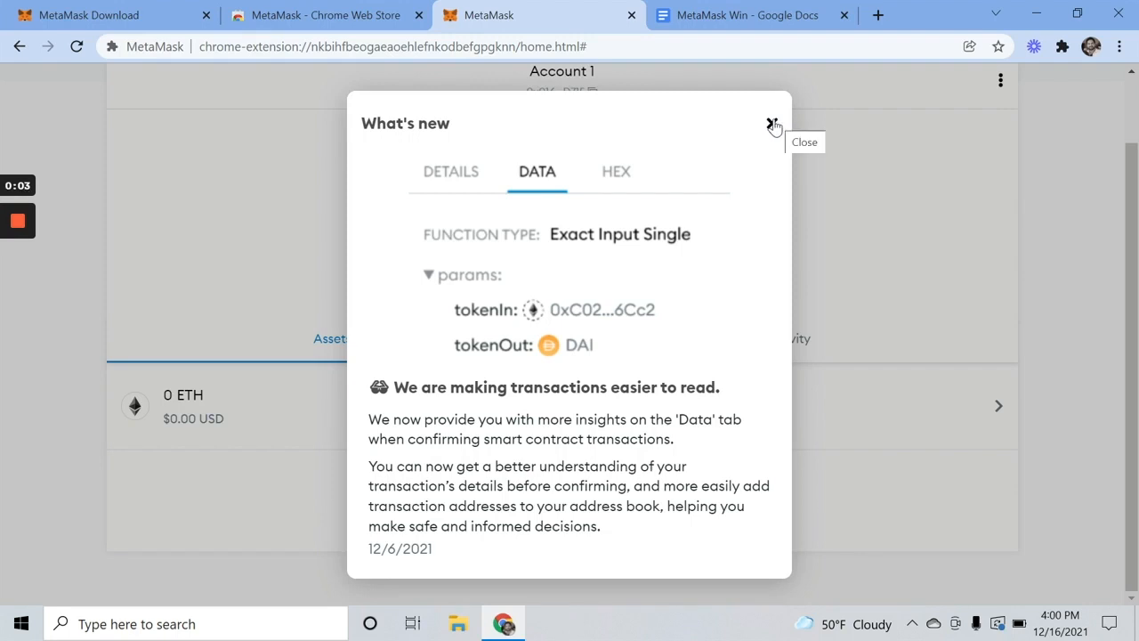
# - Close the What's new popup to show Account 1 with 0 ETH
pyautogui.click(771, 123)
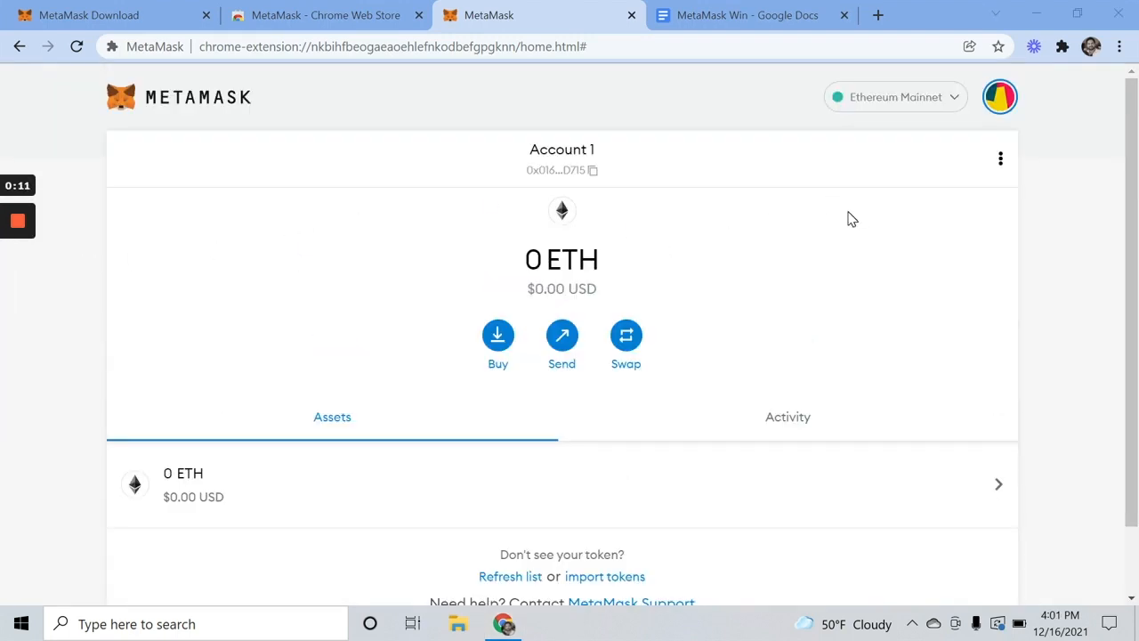
pyautogui.moveTo(860, 217)
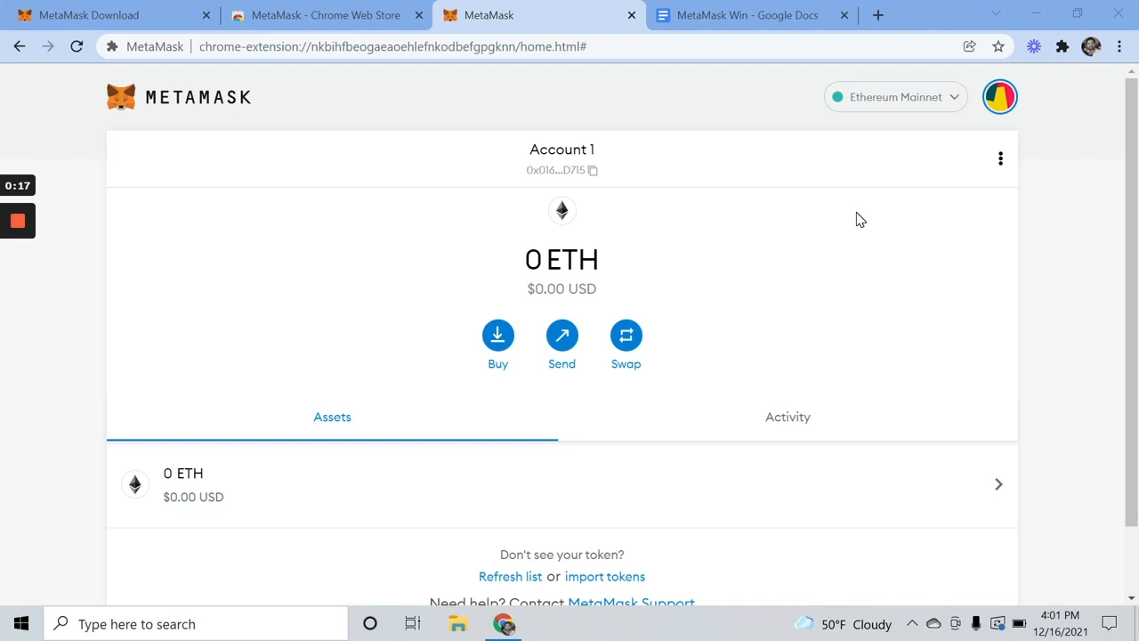
pyautogui.moveTo(877, 300)
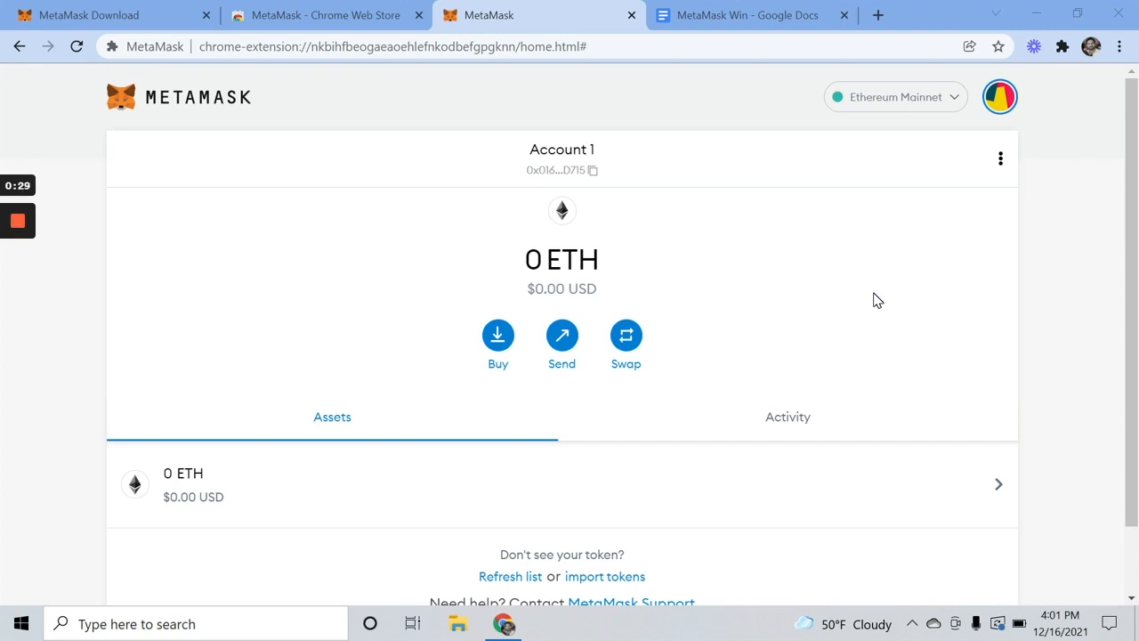
pyautogui.moveTo(957, 114)
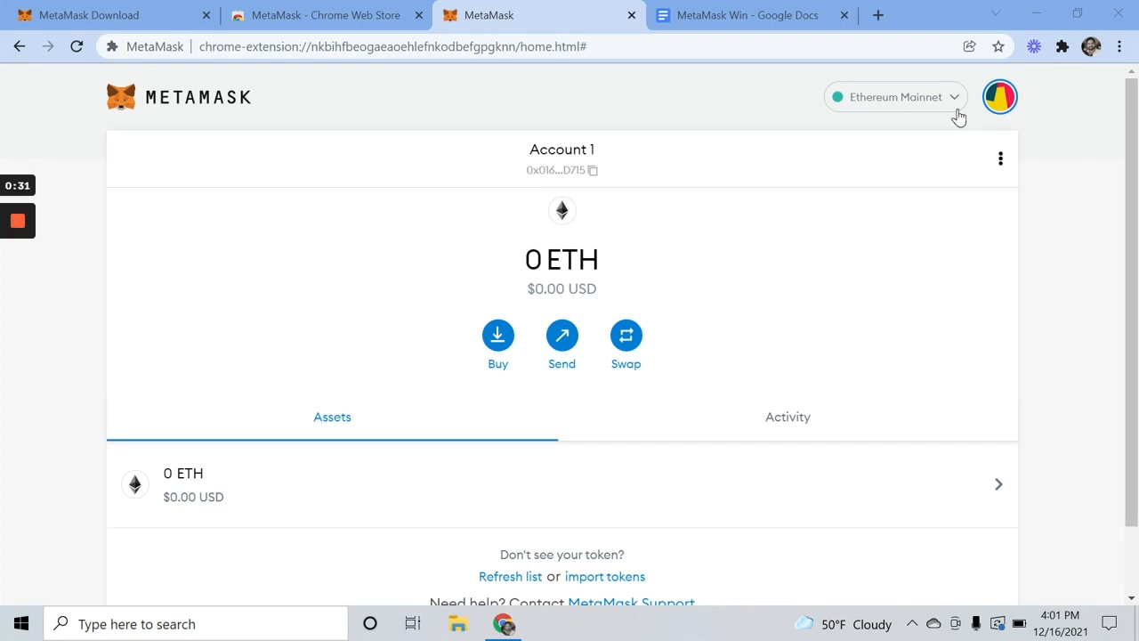
# - Switch Show test networks ON in MetaMask's Advanced settings
pyautogui.click(895, 96)
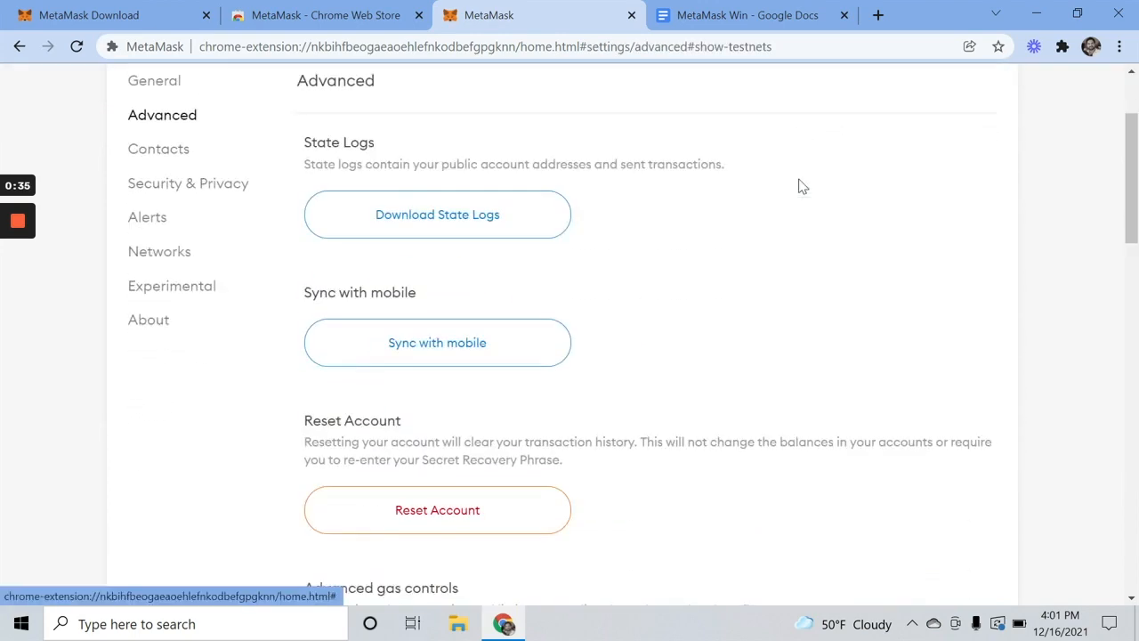
pyautogui.scroll(-3)
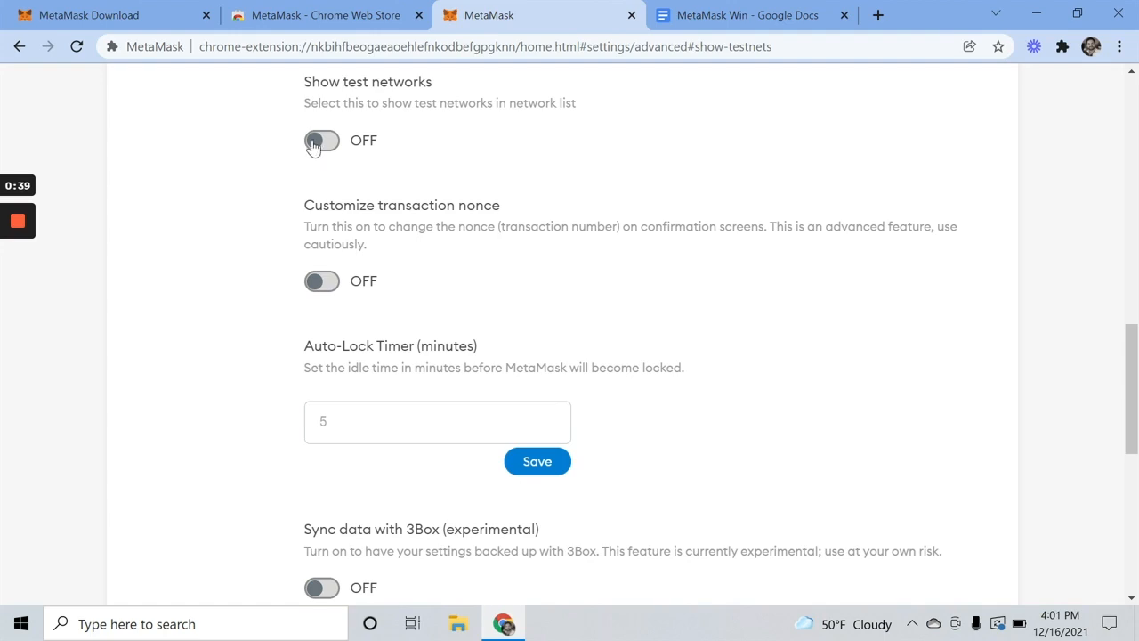
pyautogui.click(322, 140)
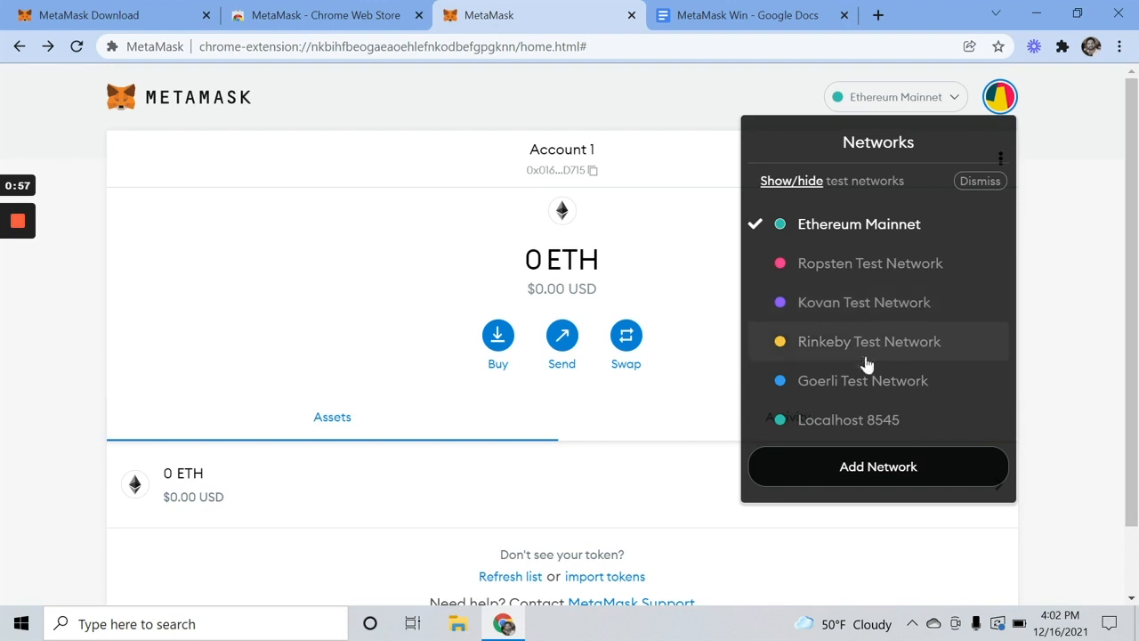
pyautogui.moveTo(854, 342)
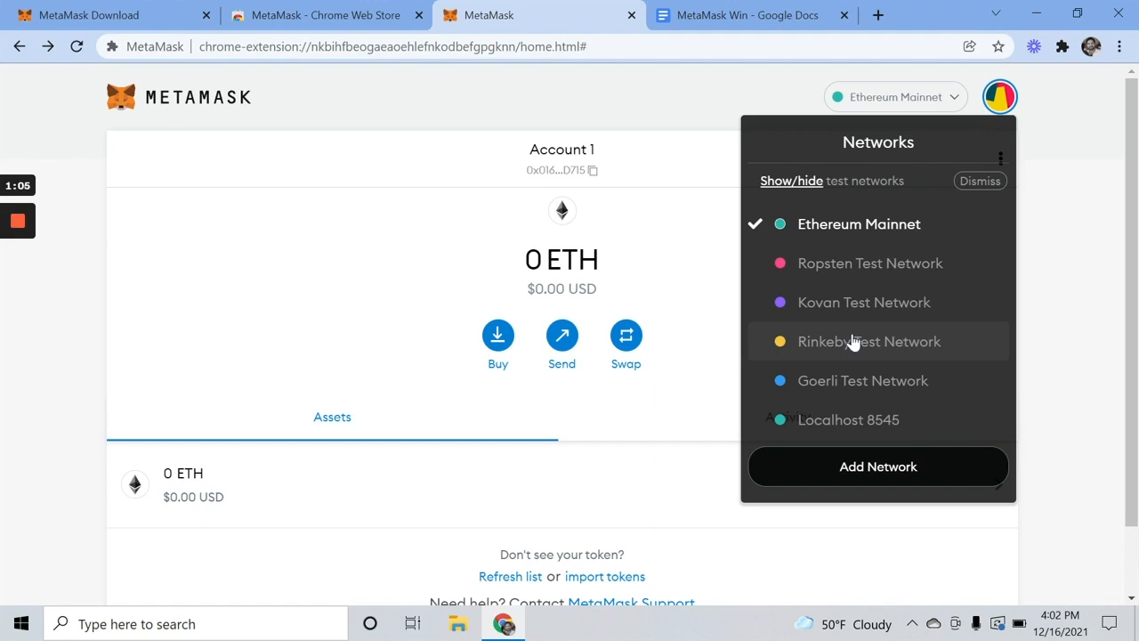
pyautogui.moveTo(842, 341)
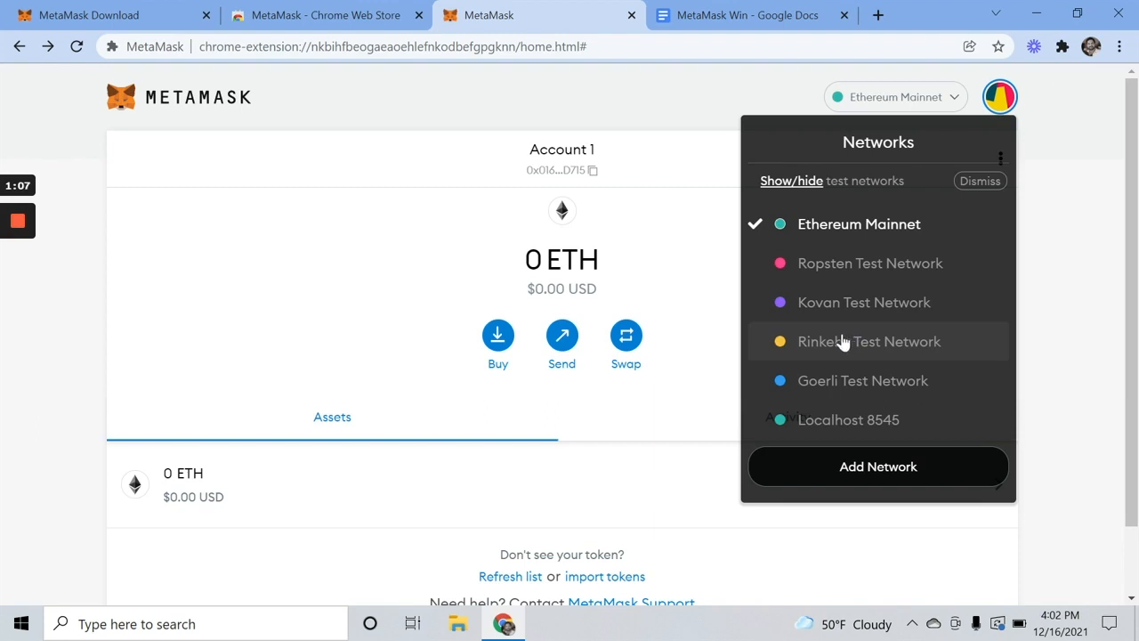
pyautogui.moveTo(879, 367)
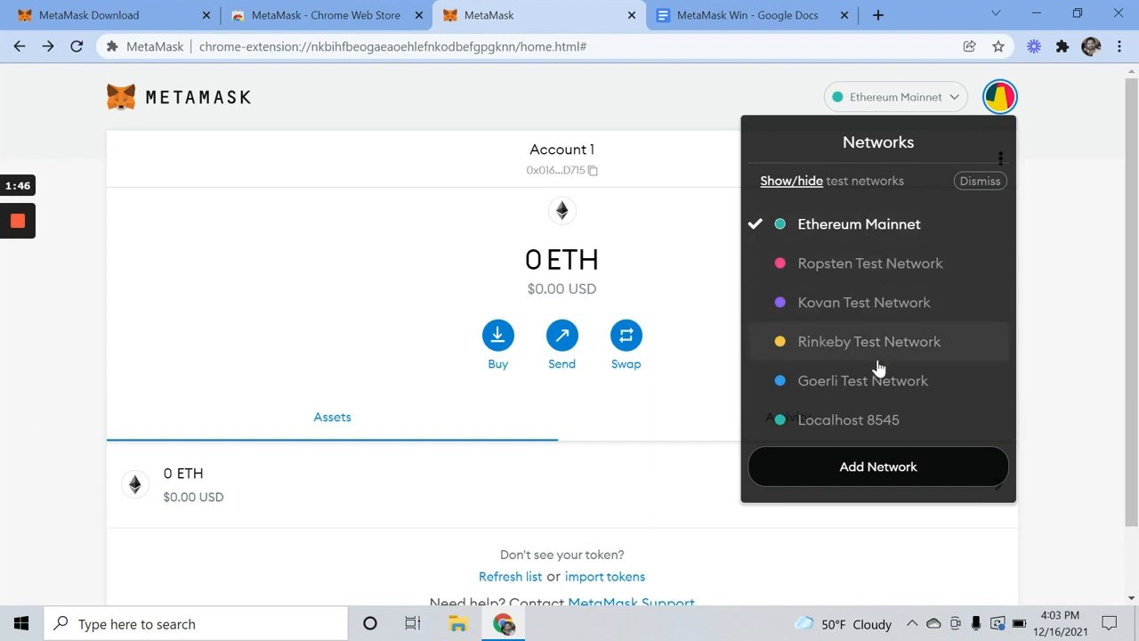
pyautogui.moveTo(875, 316)
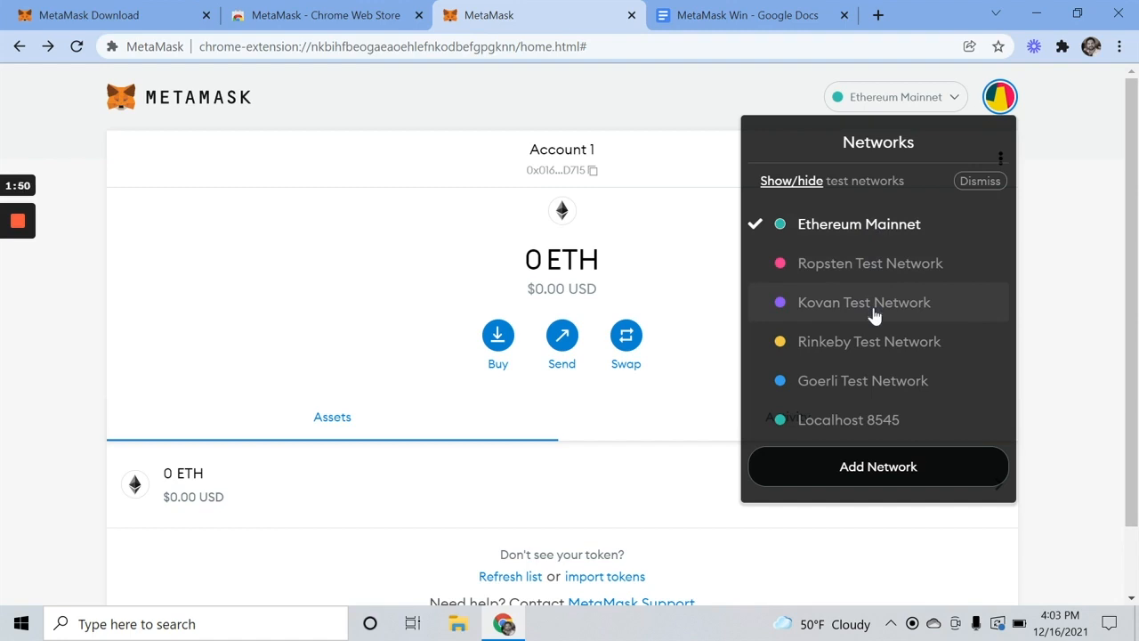
pyautogui.moveTo(874, 341)
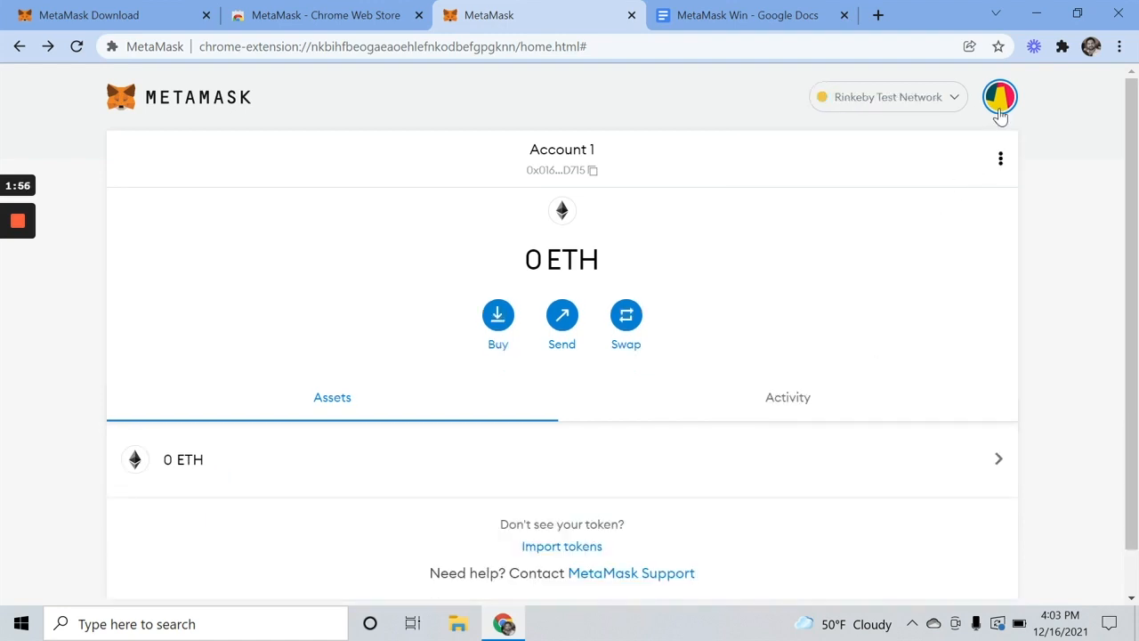
# - Add a new account named Account 2 and confirm it appears in the account list
pyautogui.click(1010, 96)
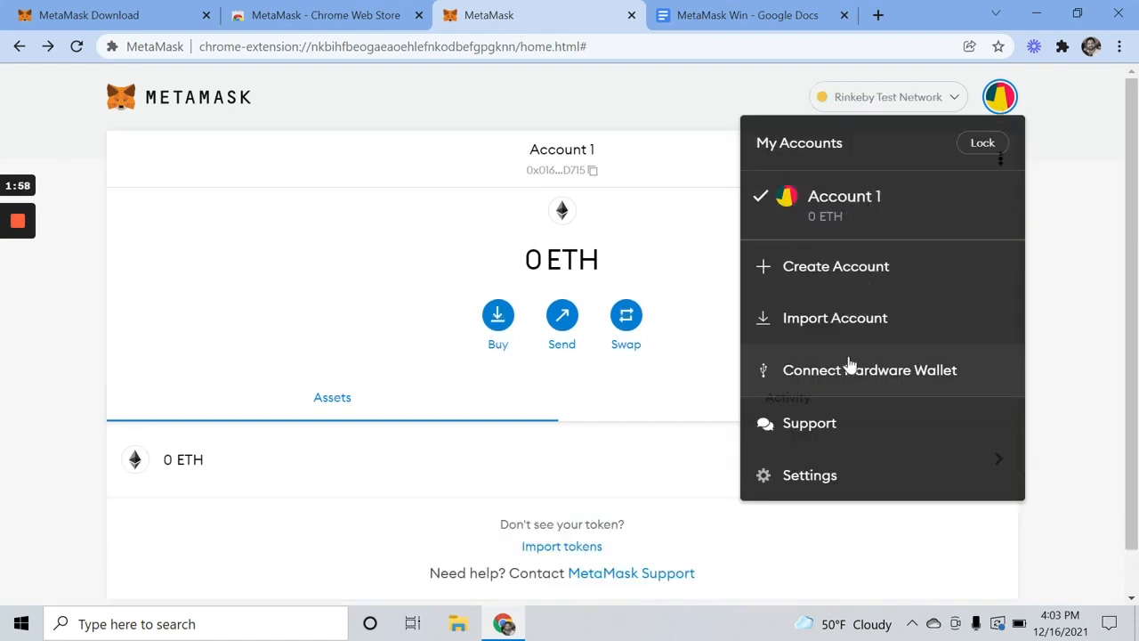
pyautogui.click(836, 266)
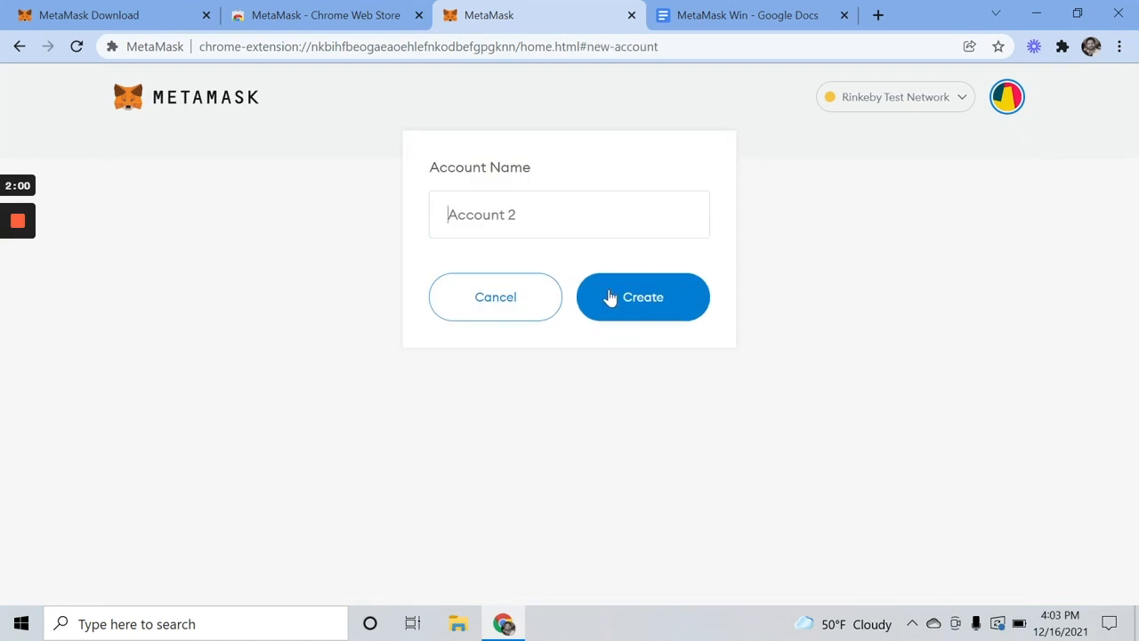
pyautogui.click(642, 297)
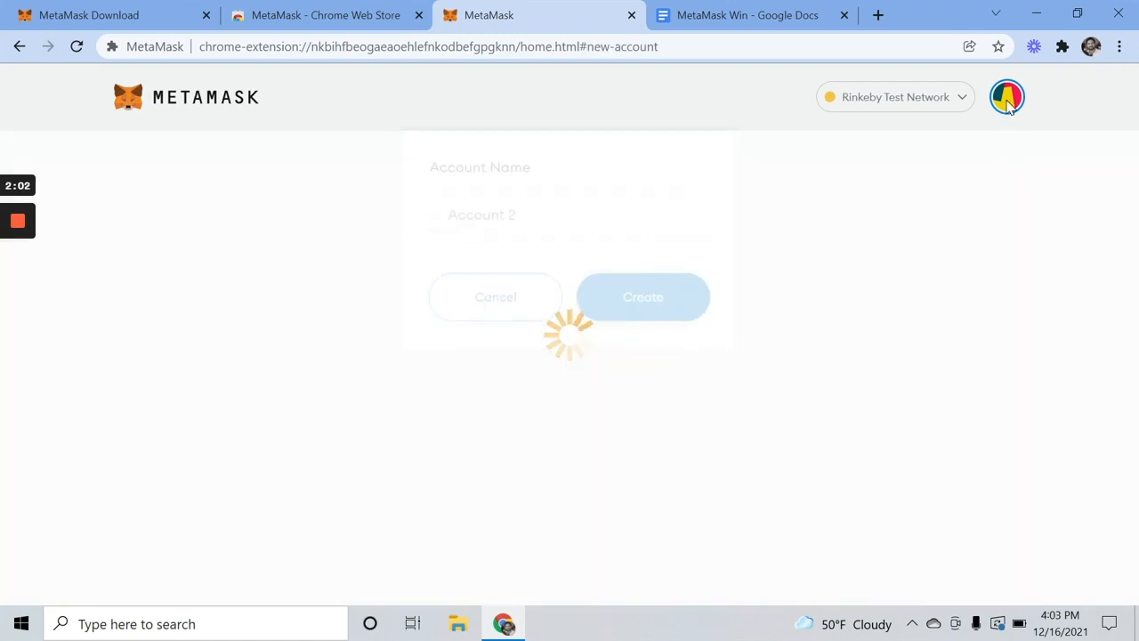
pyautogui.click(1006, 96)
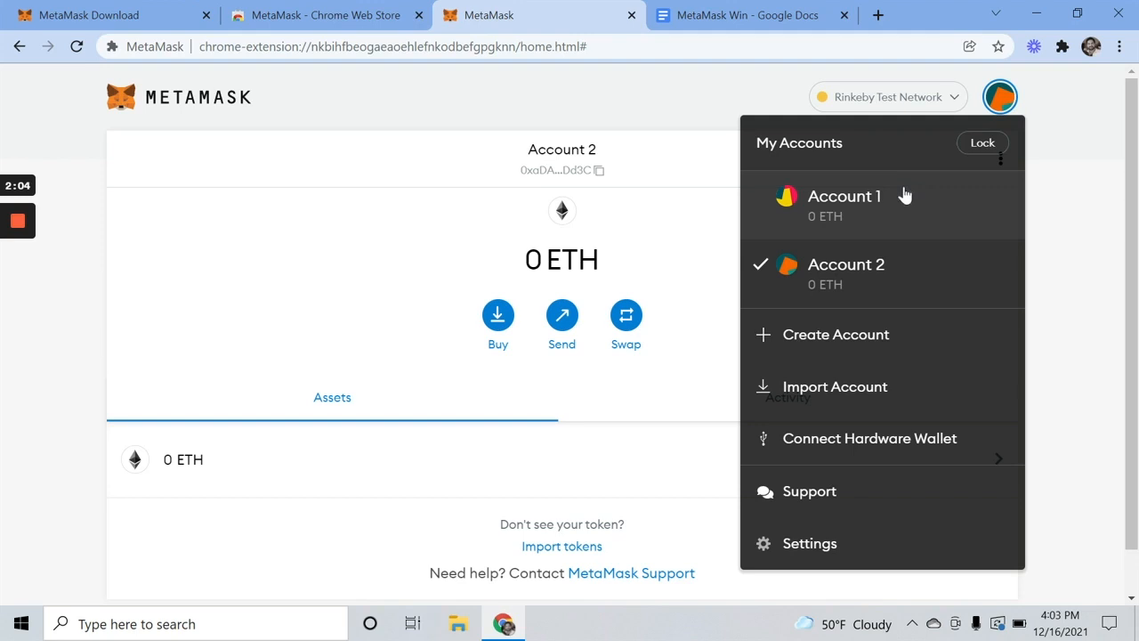
pyautogui.moveTo(899, 265)
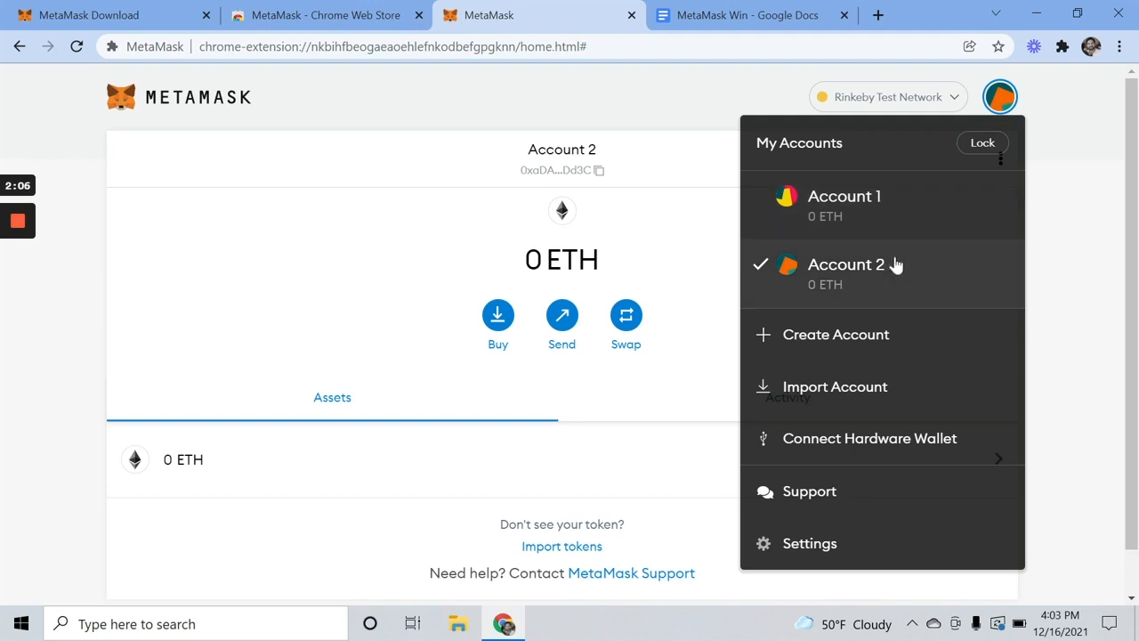
pyautogui.moveTo(877, 282)
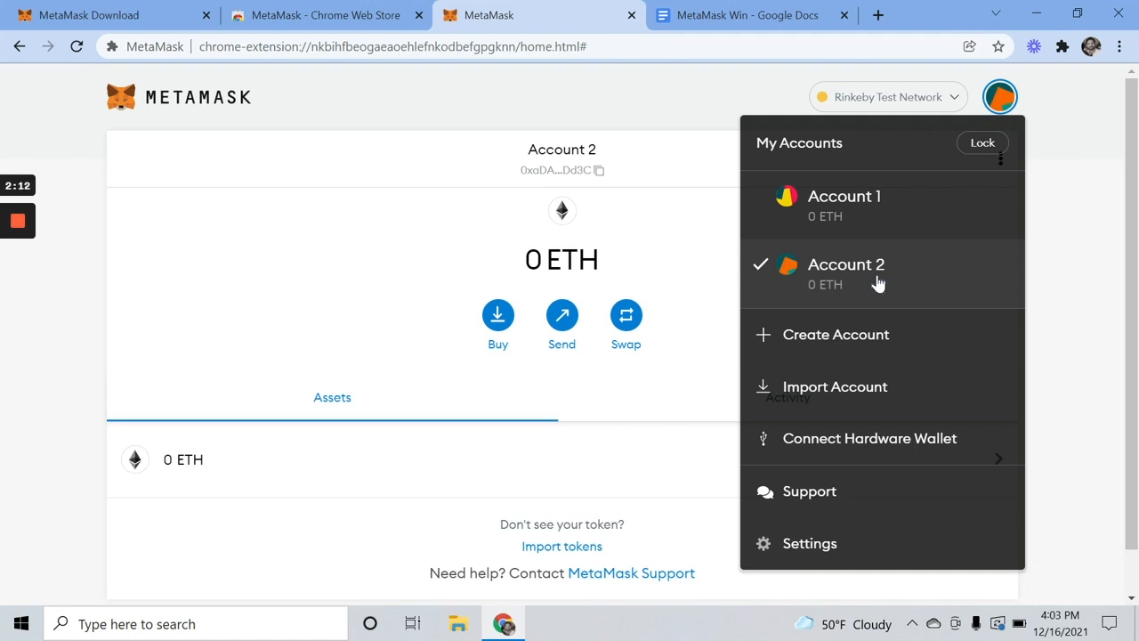
pyautogui.moveTo(905, 136)
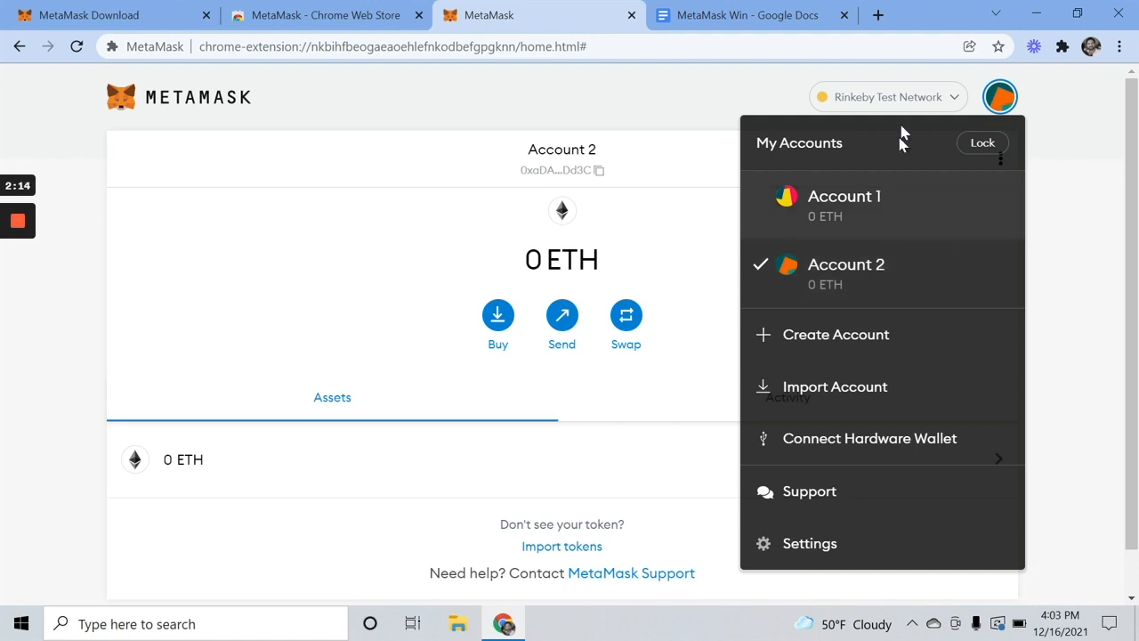
pyautogui.click(887, 97)
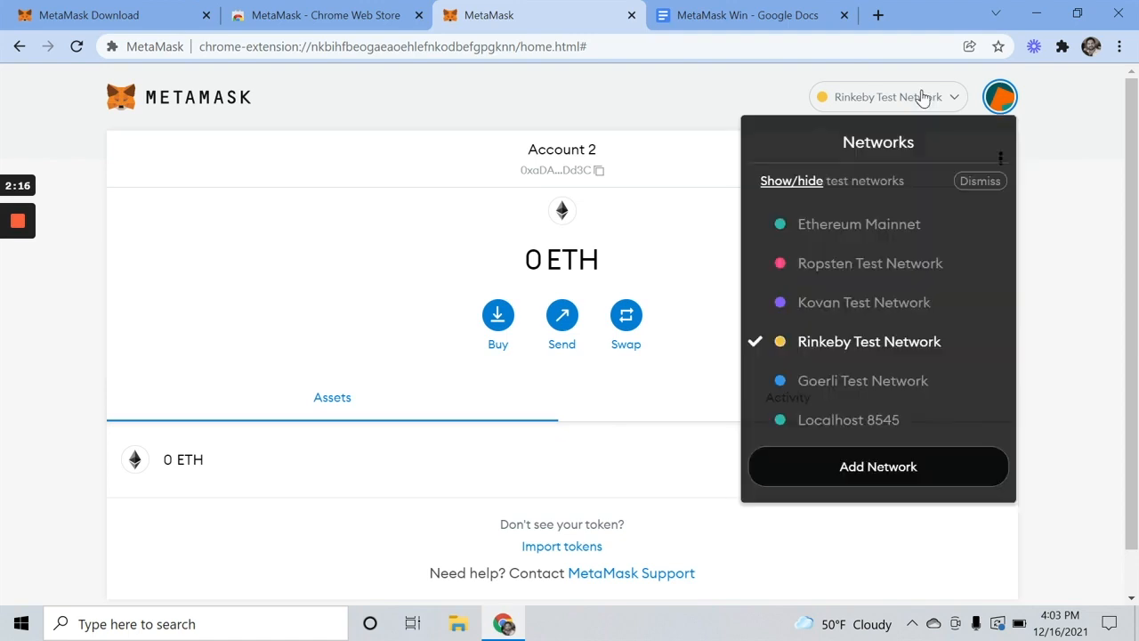
# - Close and reopen the network list to confirm Rinkeby Test Network is checked
pyautogui.click(1002, 96)
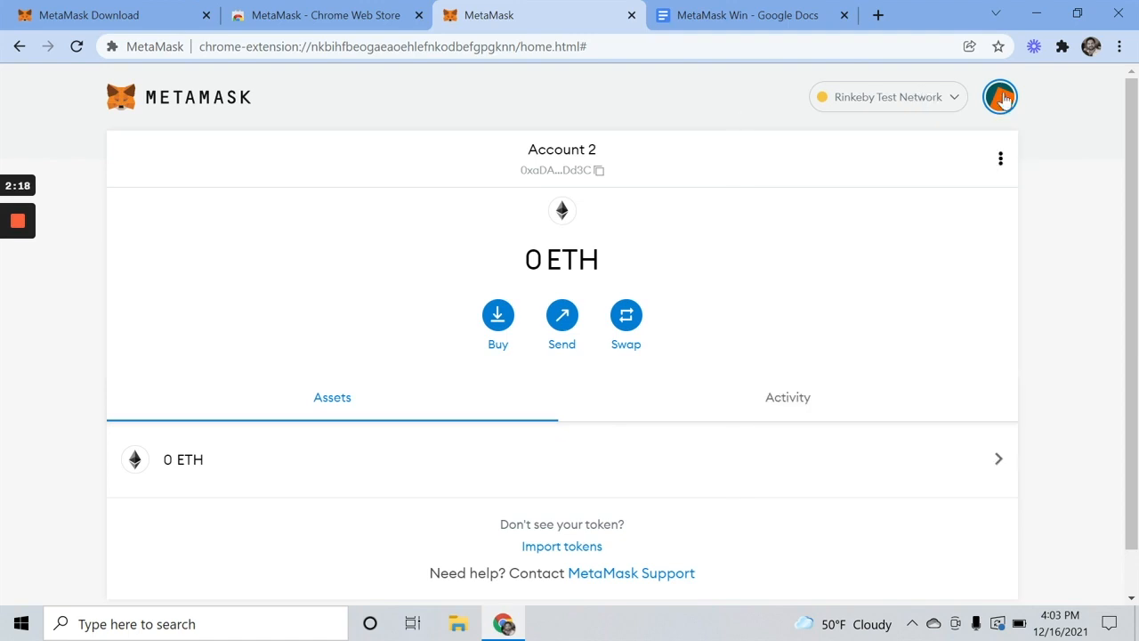
pyautogui.moveTo(915, 102)
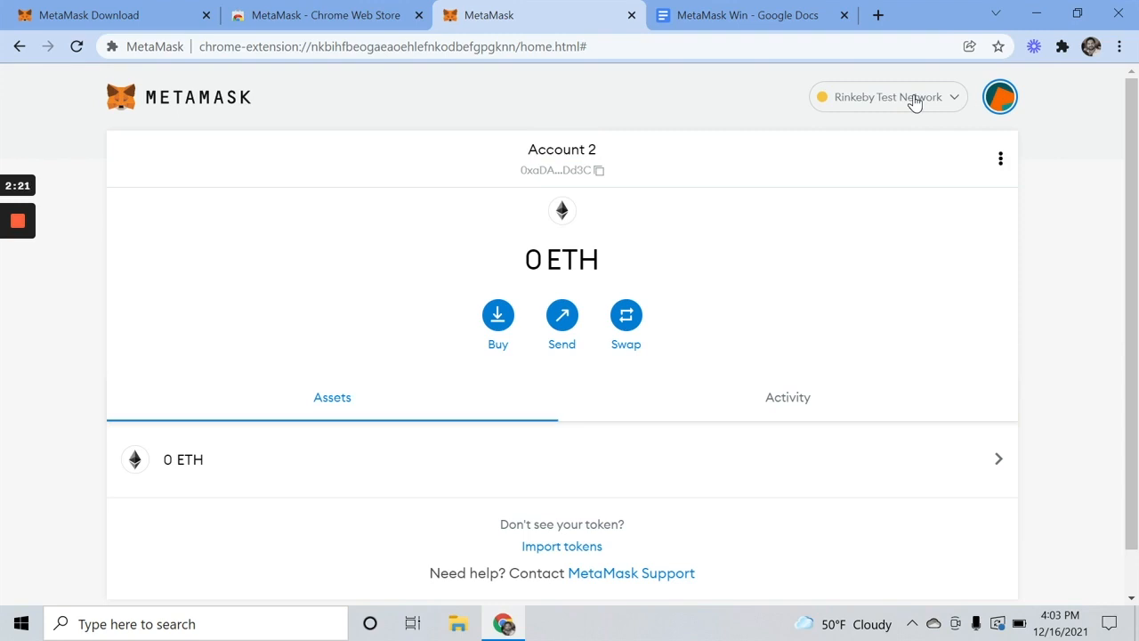
pyautogui.click(888, 96)
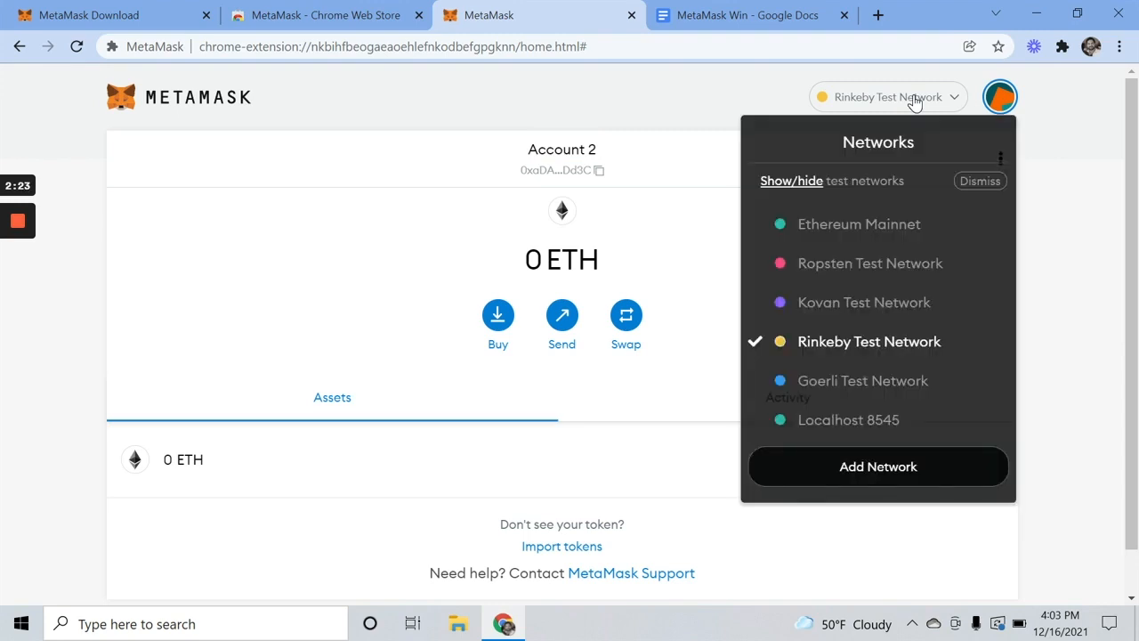
pyautogui.moveTo(871, 29)
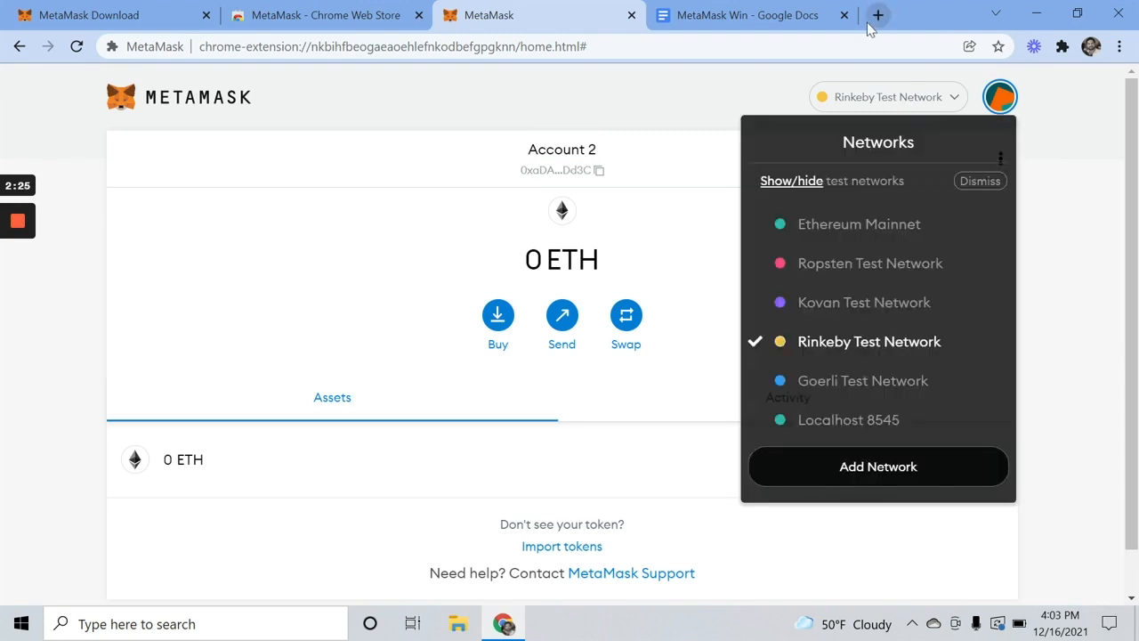
# - Open a new tab, type 'crypto', then open another blank Google tab
pyautogui.click(876, 15)
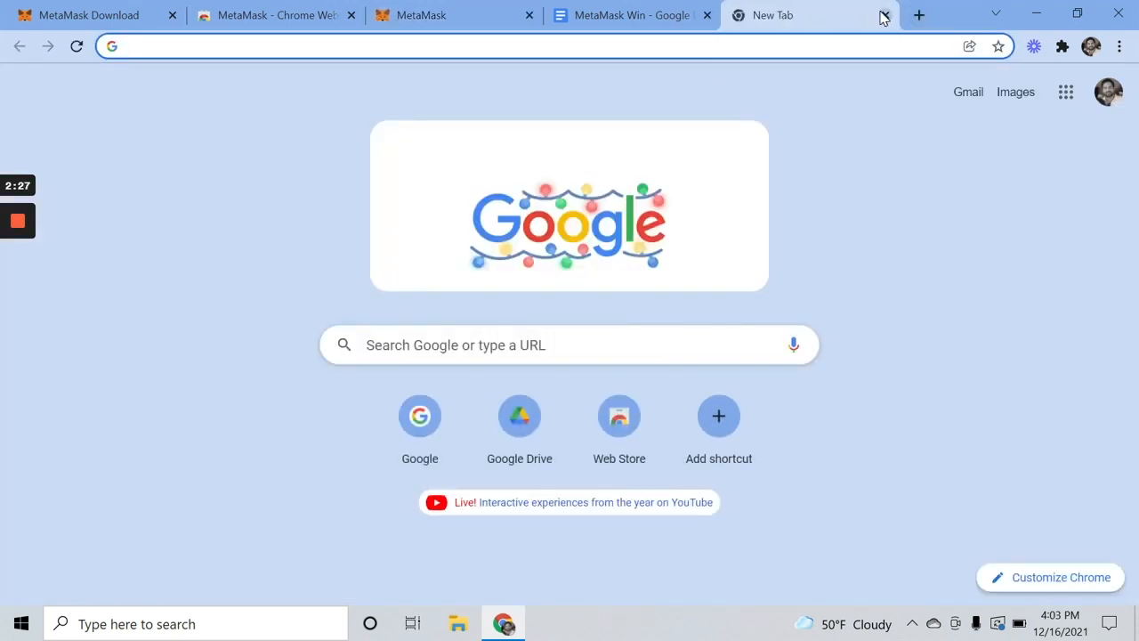
pyautogui.write('crypto')
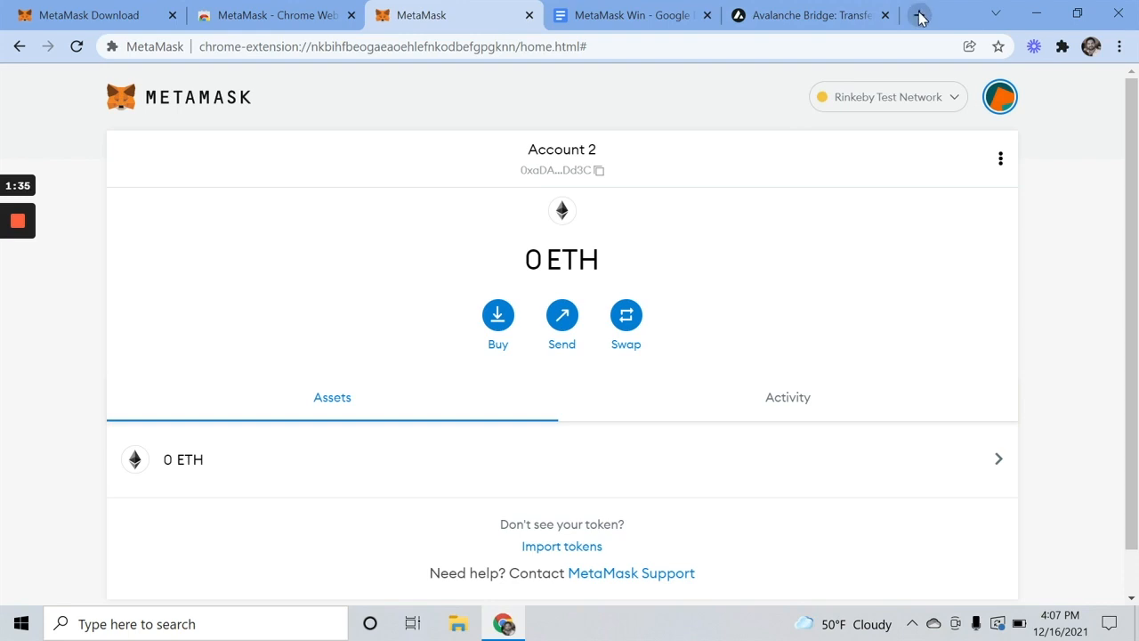
pyautogui.click(918, 15)
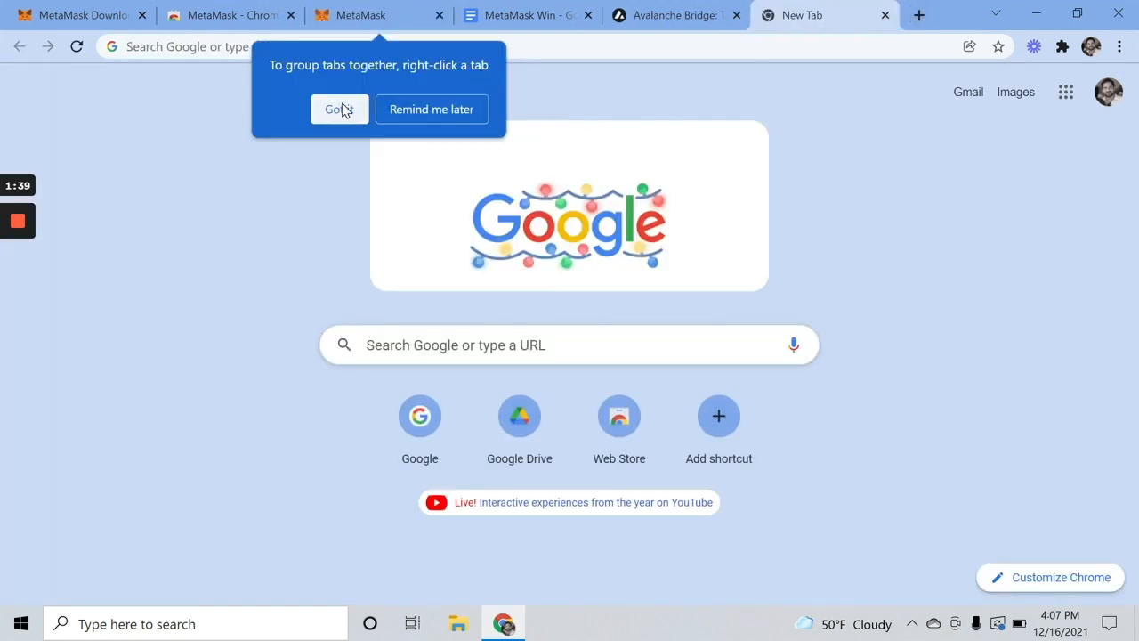
# - Dismiss the tab tip, search Google for a Rinkeby faucet, and open the Chainlink faucet result
pyautogui.click(338, 109)
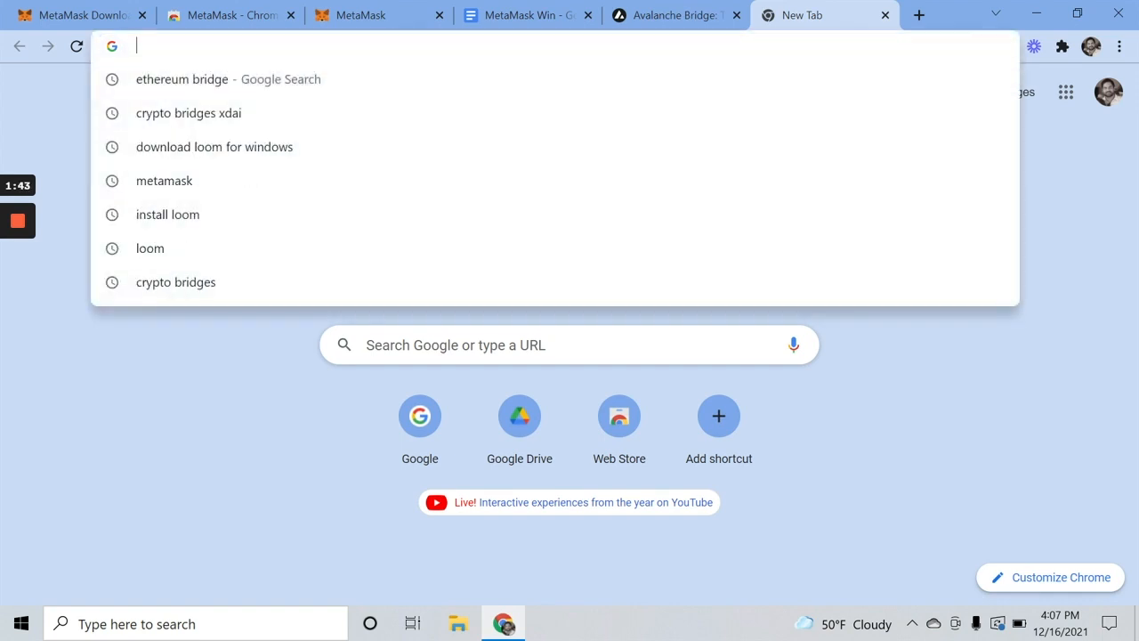
pyautogui.write('reinkeby')
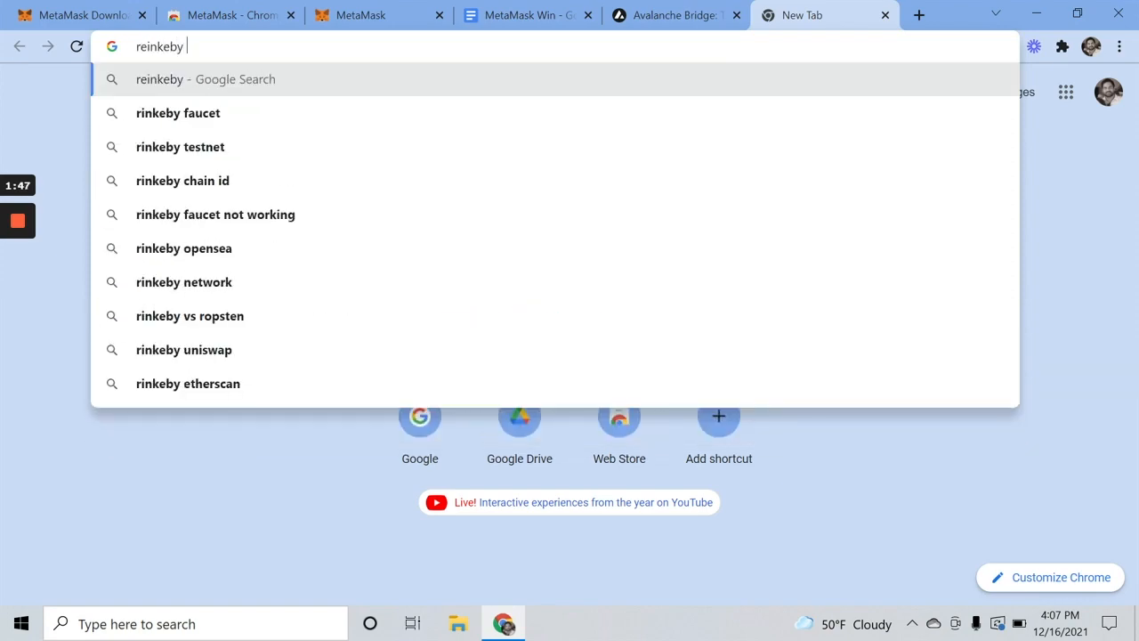
pyautogui.click(178, 113)
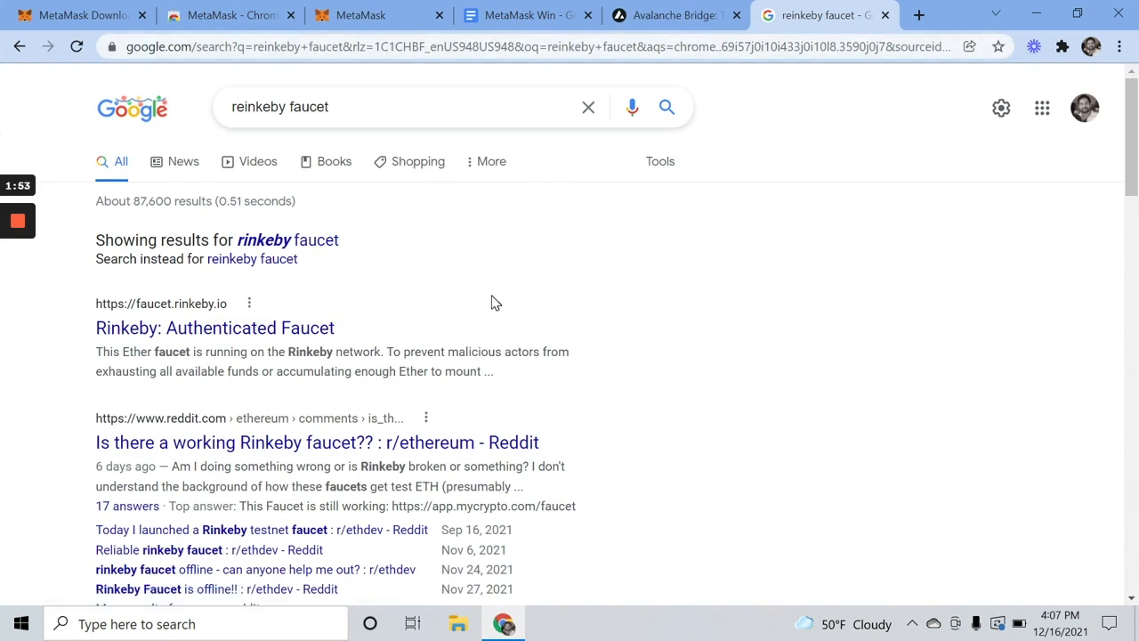
pyautogui.moveTo(267, 327)
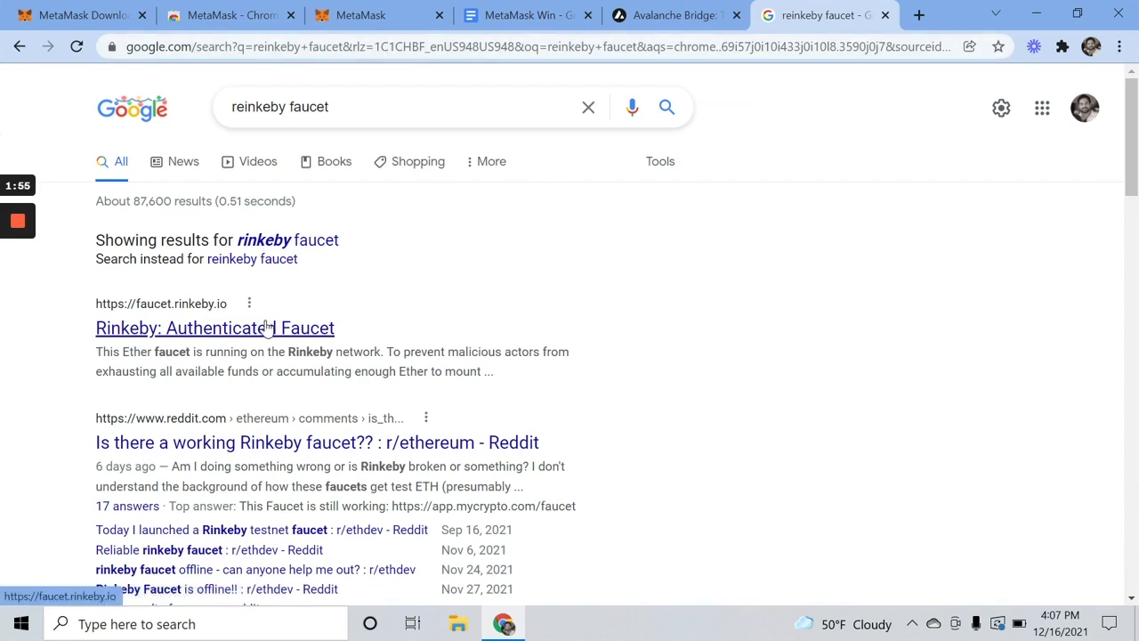
pyautogui.click(214, 328)
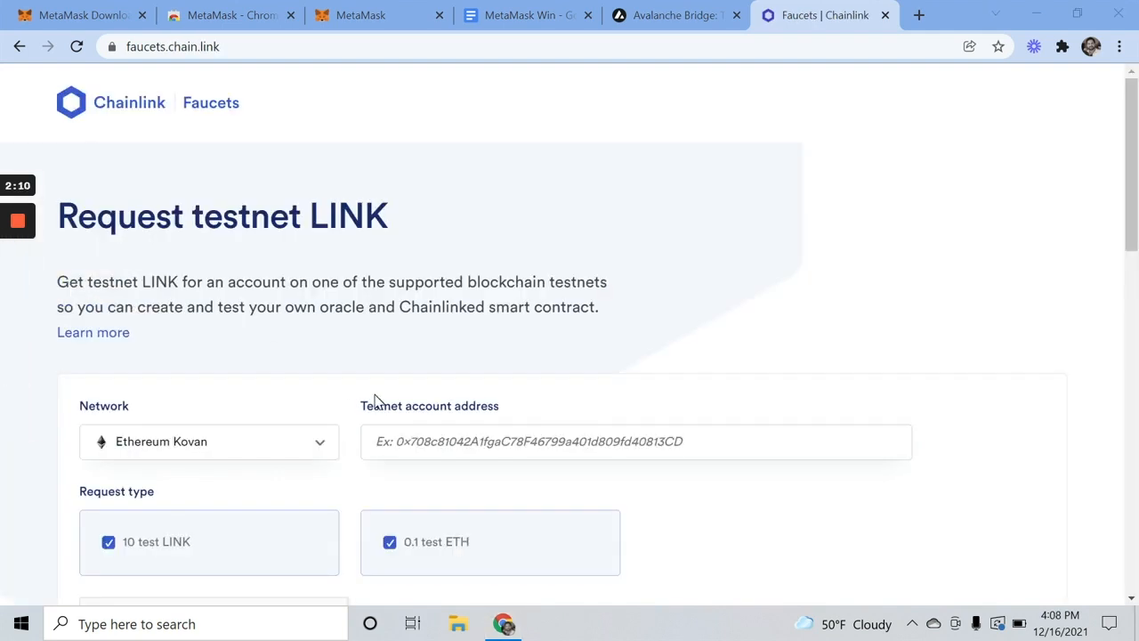
pyautogui.moveTo(303, 442)
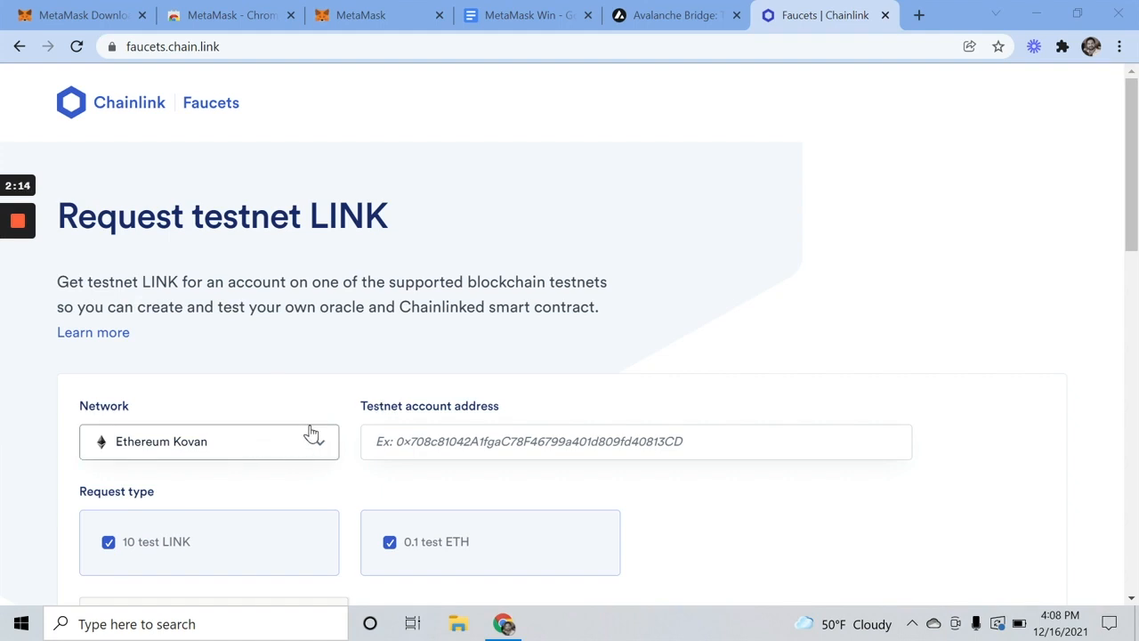
# - Choose Ethereum Rinkeby from the Chainlink faucet's network list
pyautogui.click(209, 441)
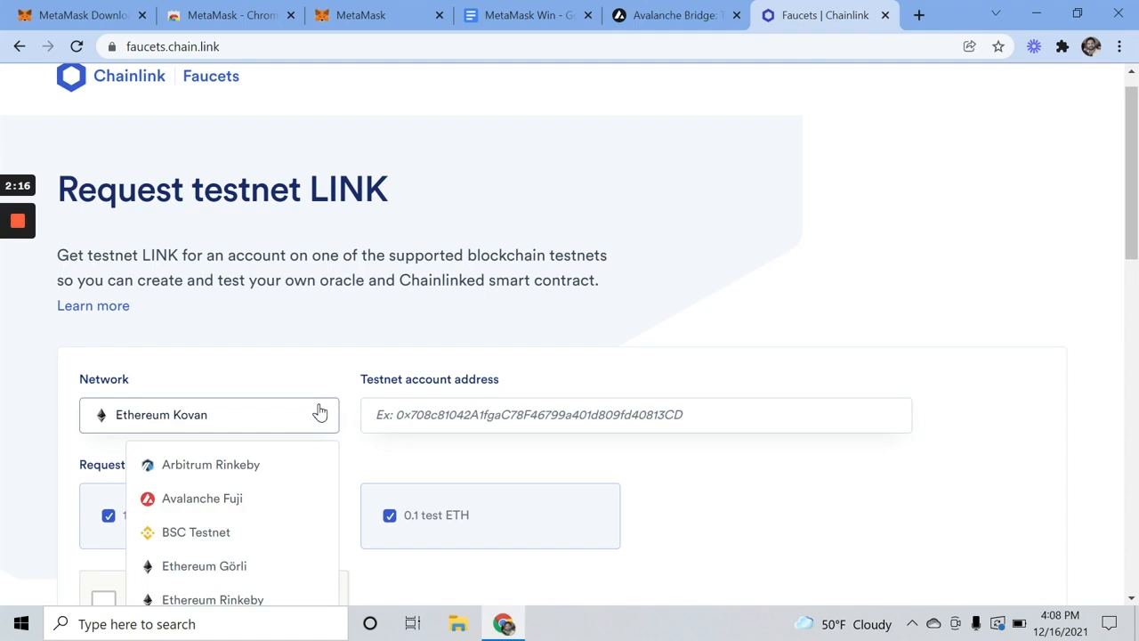
pyautogui.scroll(-3)
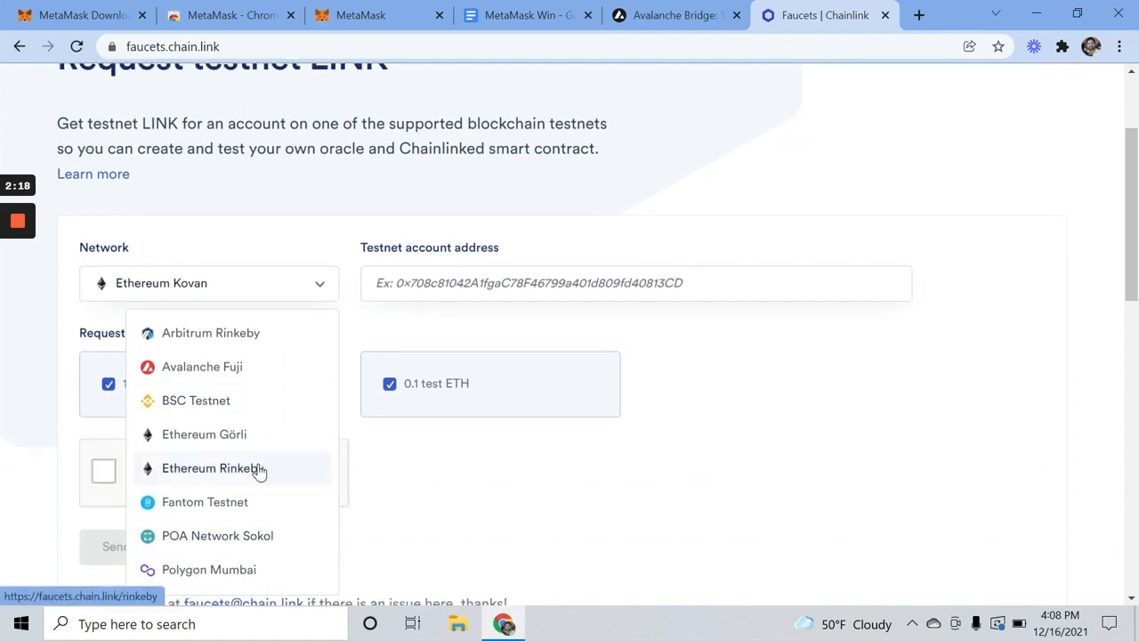
pyautogui.click(360, 16)
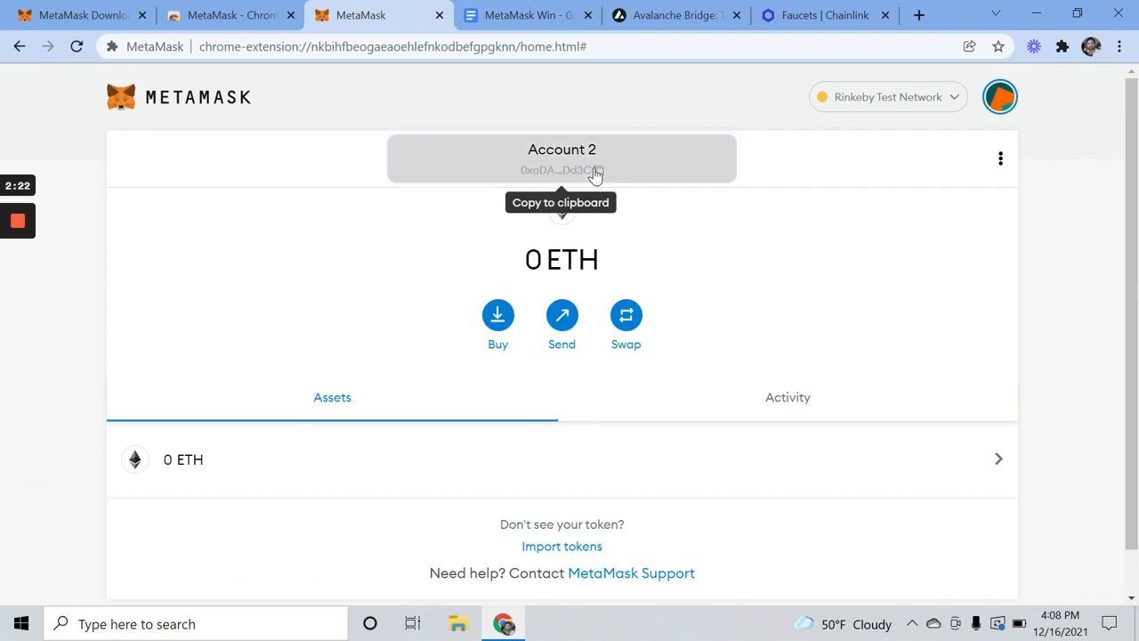
# - Copy Account 2's address from MetaMask and return to the faucet's address field
pyautogui.click(593, 170)
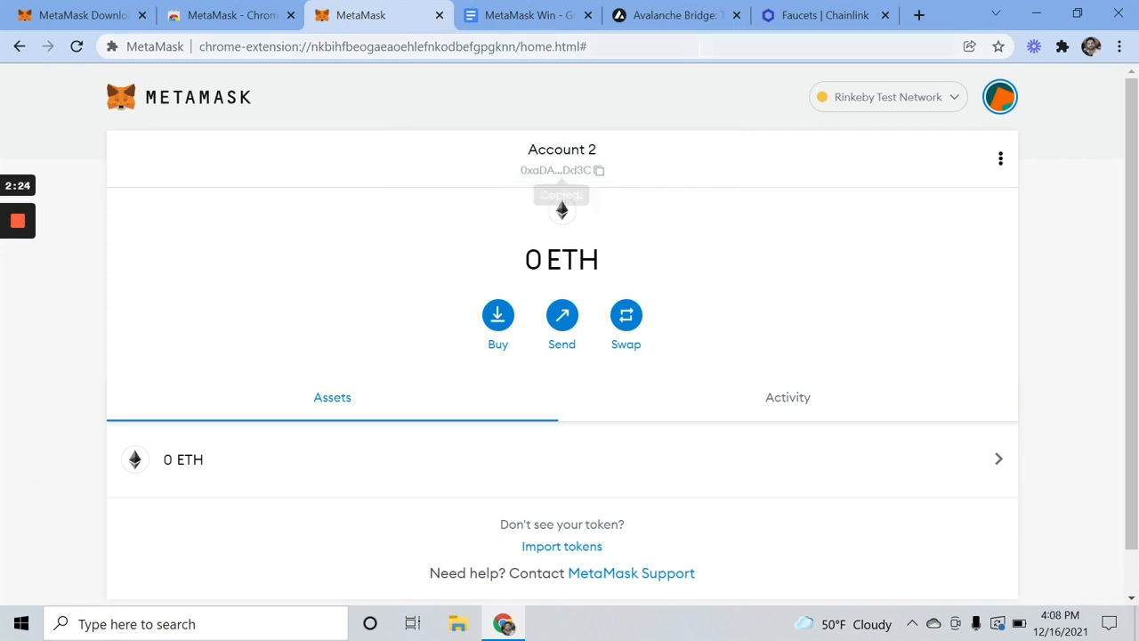
pyautogui.click(827, 16)
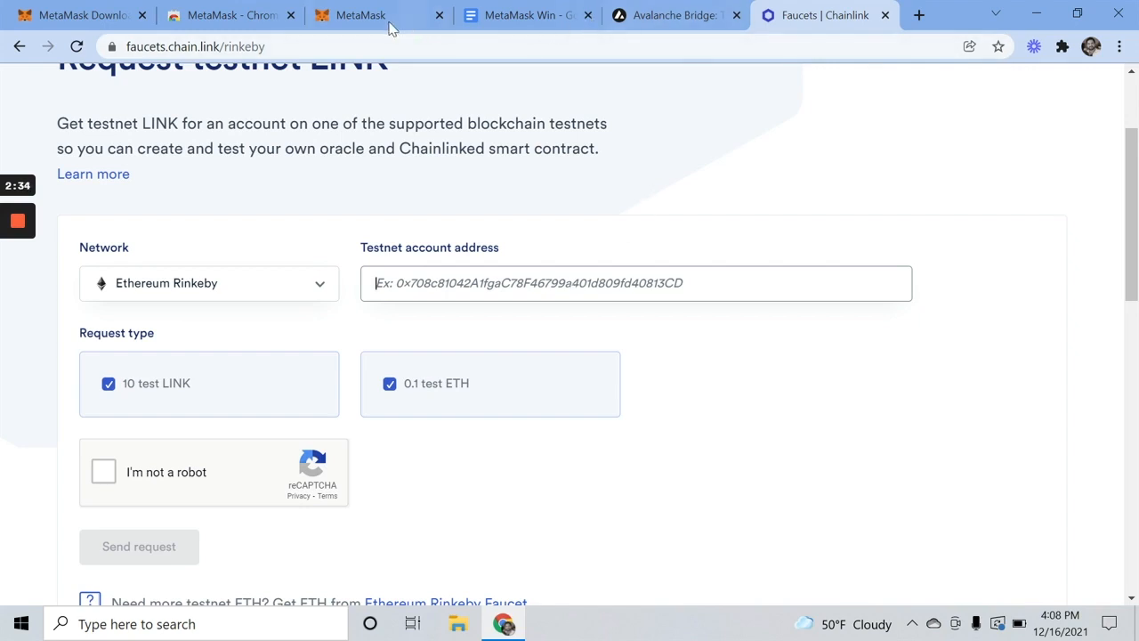
pyautogui.click(360, 17)
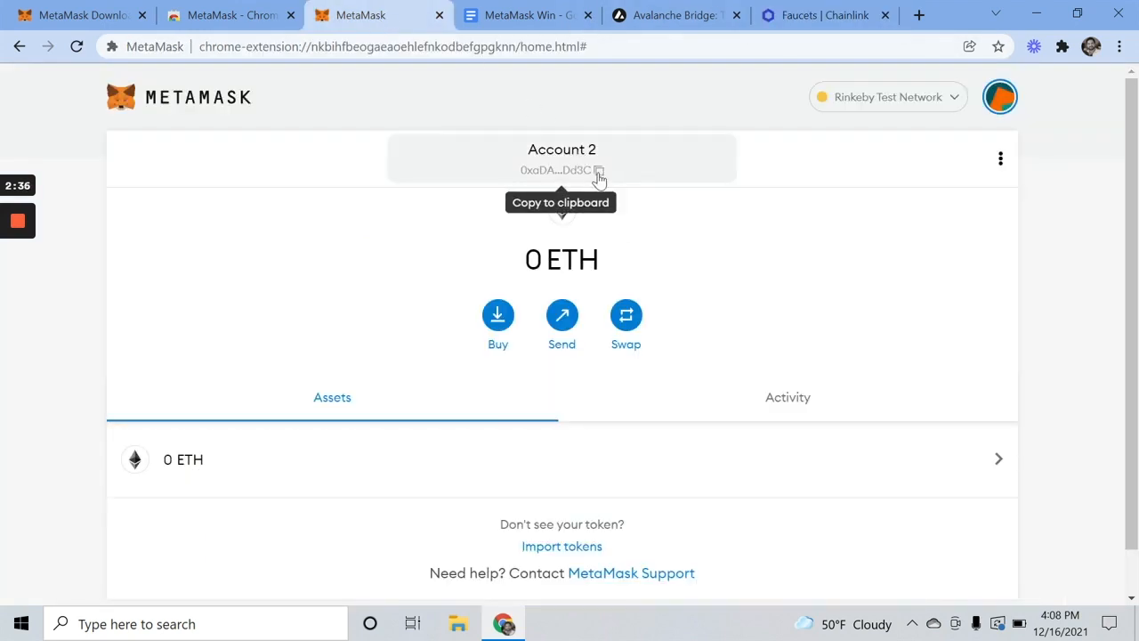
pyautogui.click(824, 15)
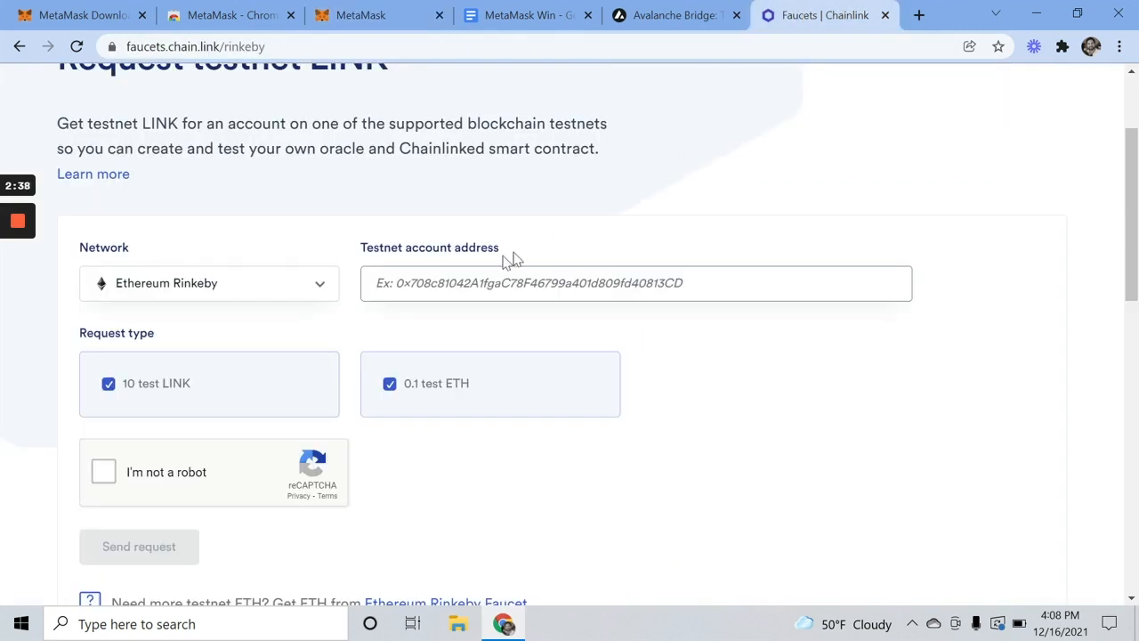
# - Paste 0xaDAA…Dd3C, drop 10 test LINK, and send the 0.1 test ETH request
pyautogui.write('0xaDAA1E3E9793BEd1eD134c89c132940810B1Dd3C')
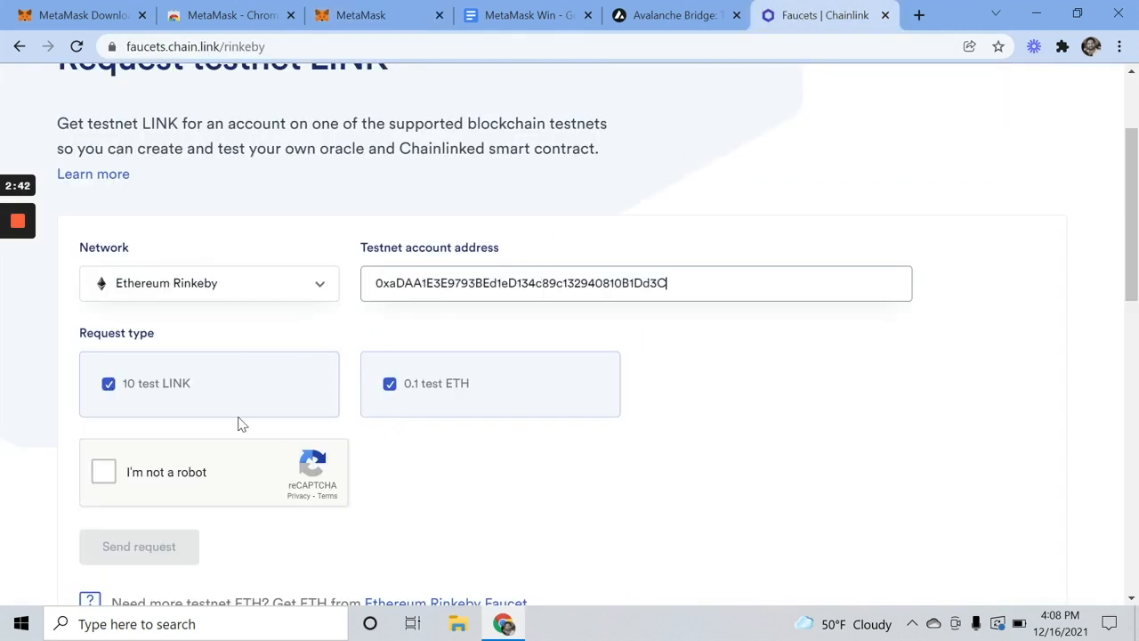
pyautogui.click(108, 384)
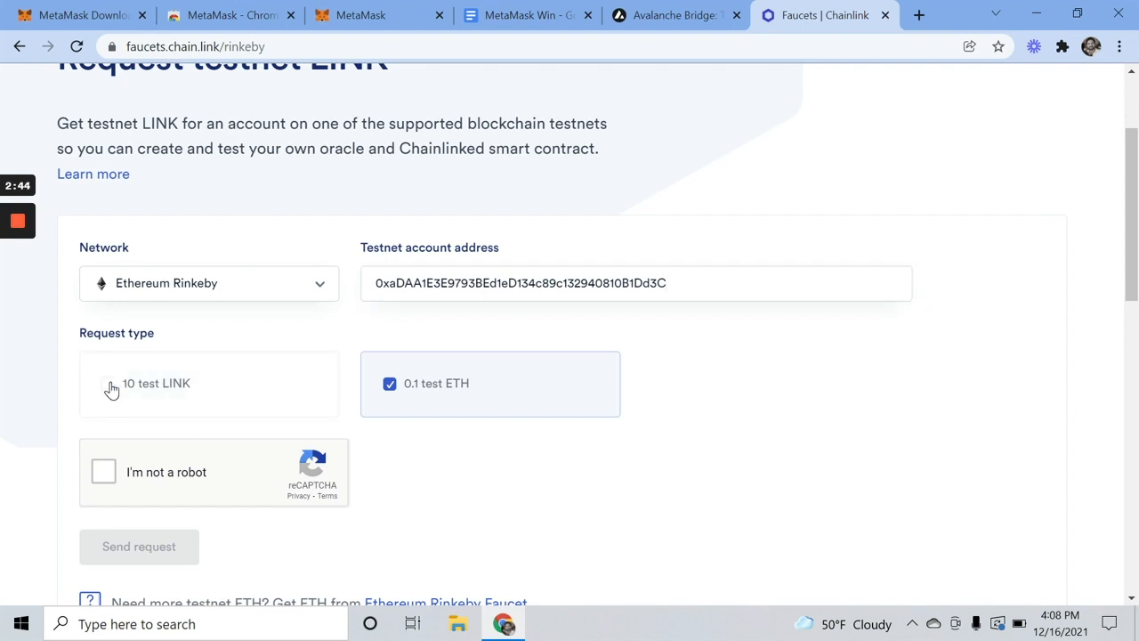
pyautogui.click(139, 547)
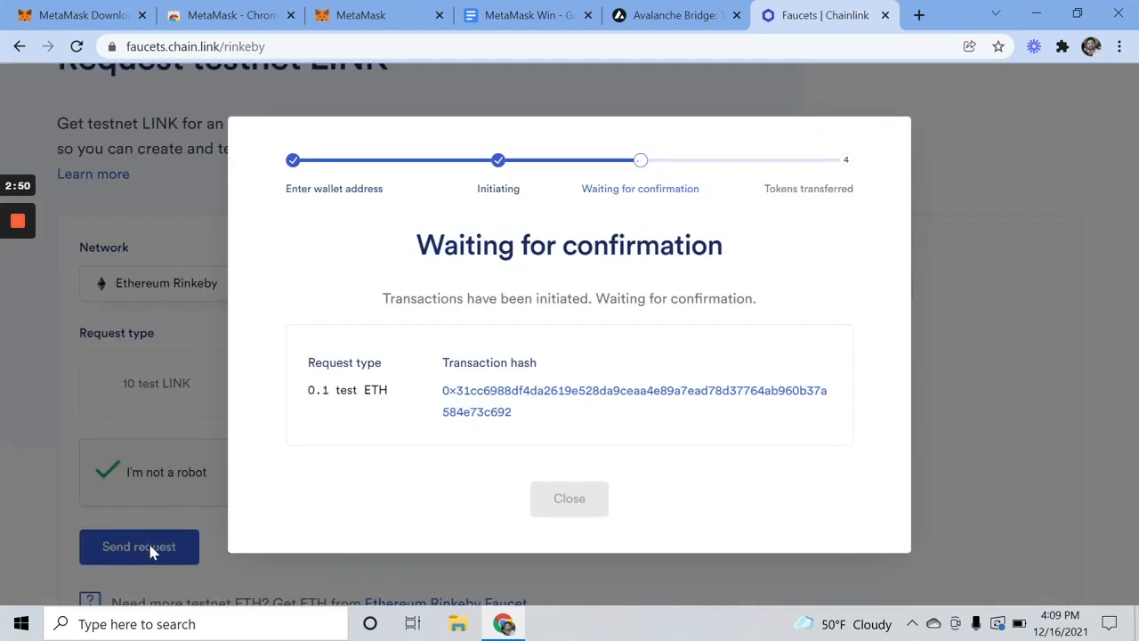
pyautogui.moveTo(500, 487)
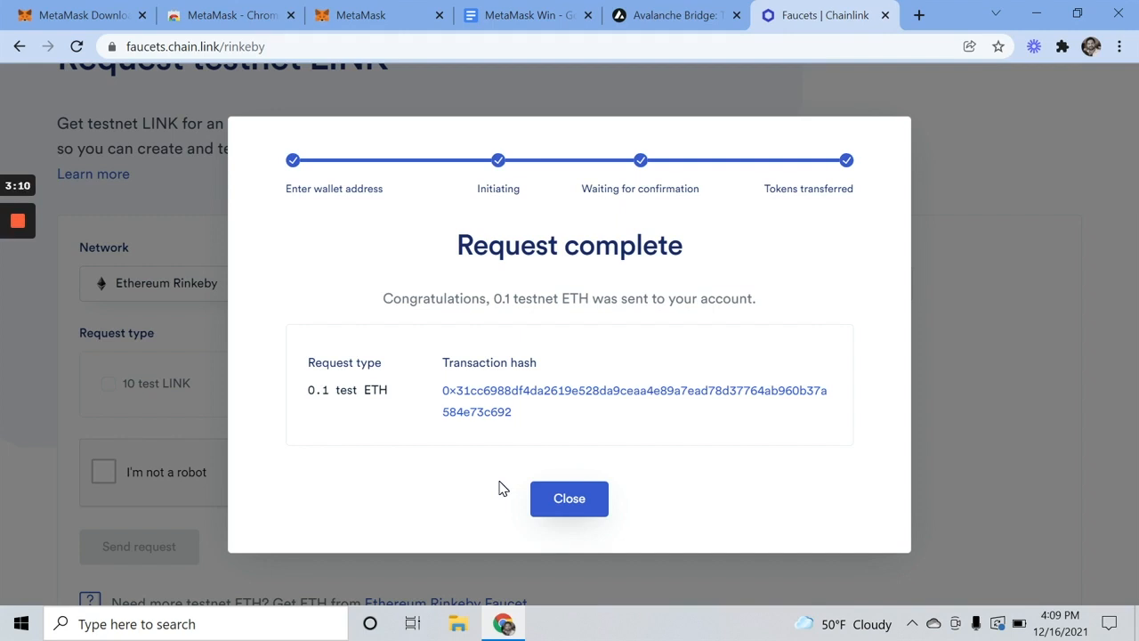
pyautogui.moveTo(569, 499)
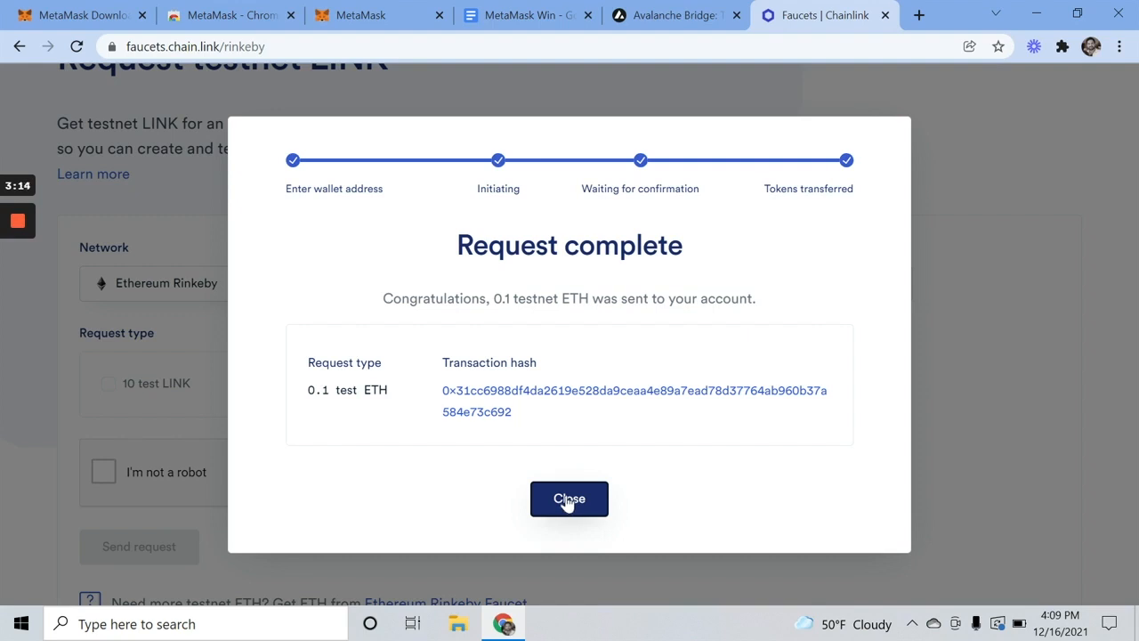
pyautogui.click(569, 498)
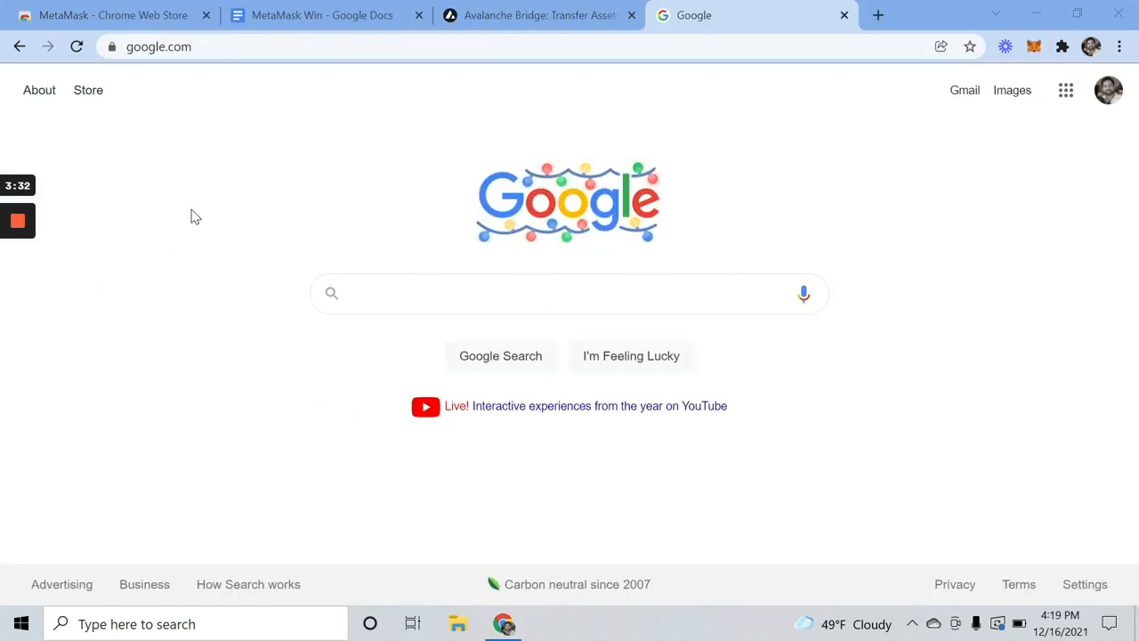
pyautogui.moveTo(1043, 108)
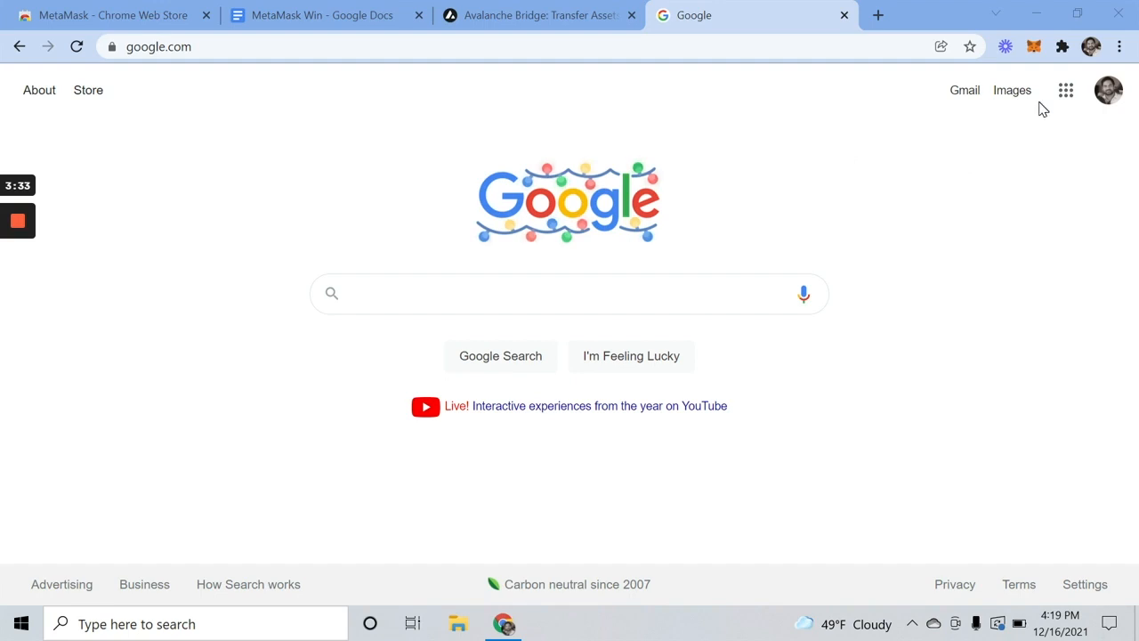
pyautogui.moveTo(1036, 48)
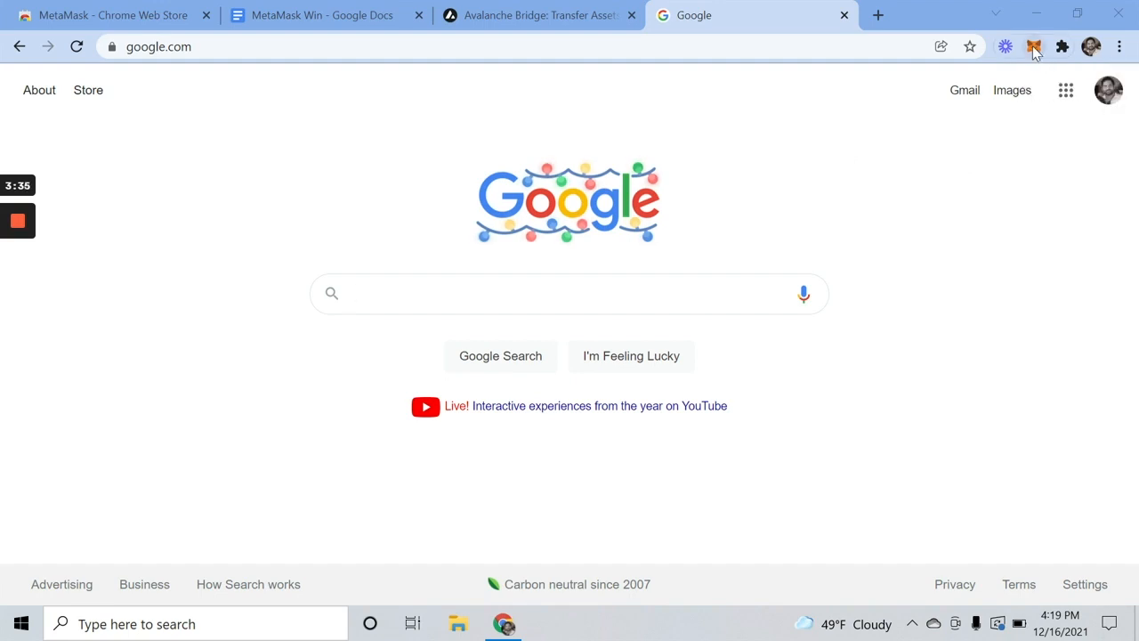
pyautogui.click(1031, 46)
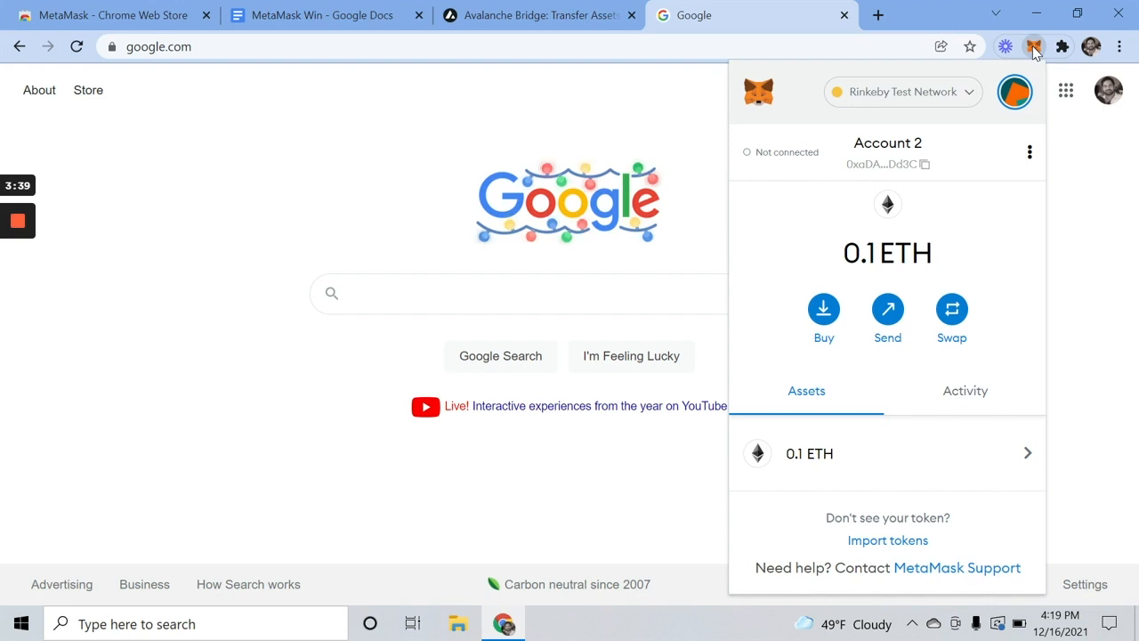
pyautogui.moveTo(982, 109)
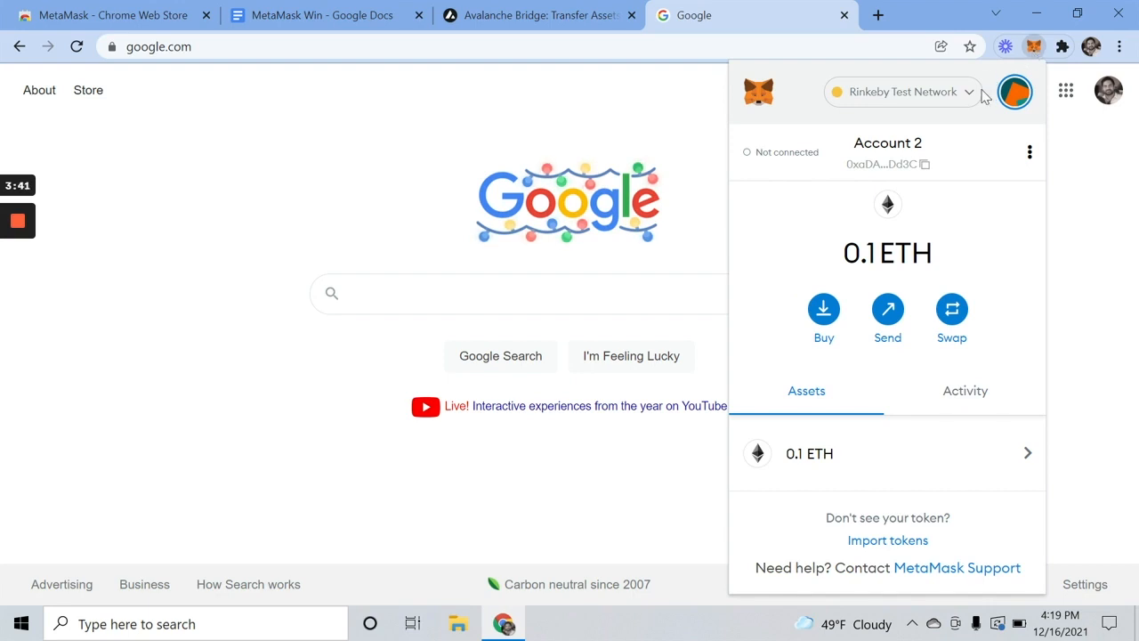
pyautogui.click(902, 92)
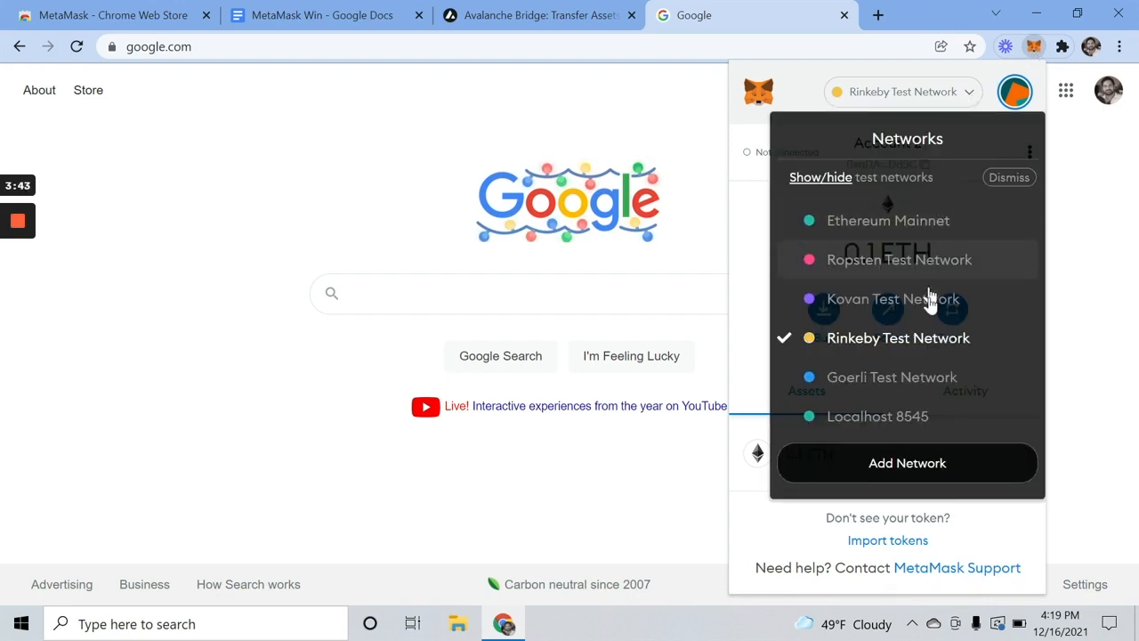
pyautogui.click(1009, 177)
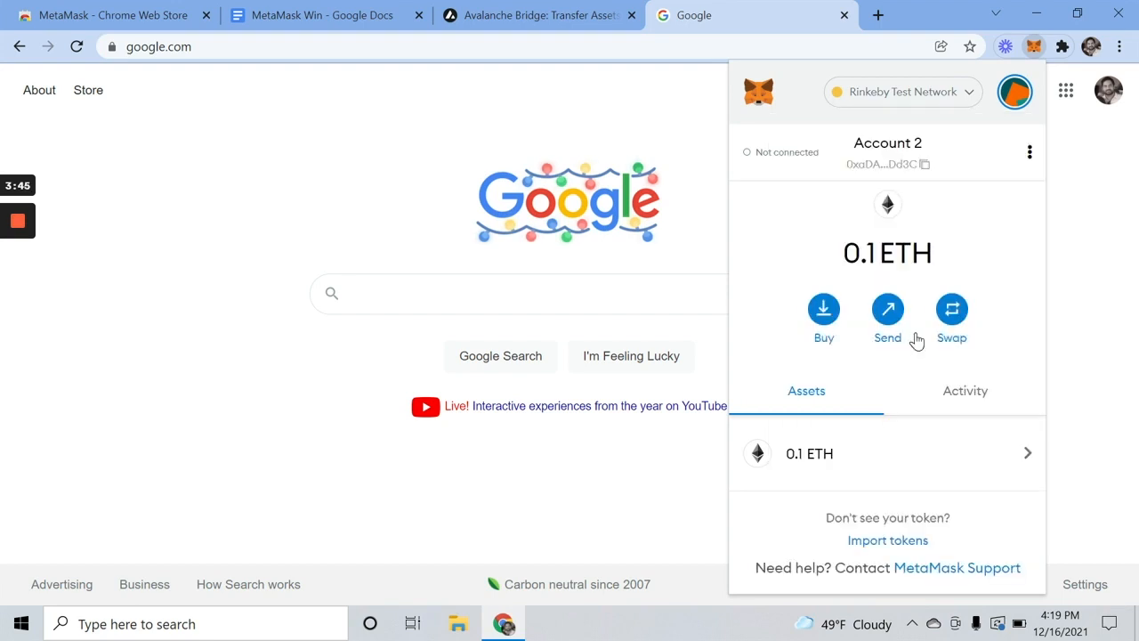
pyautogui.moveTo(481, 70)
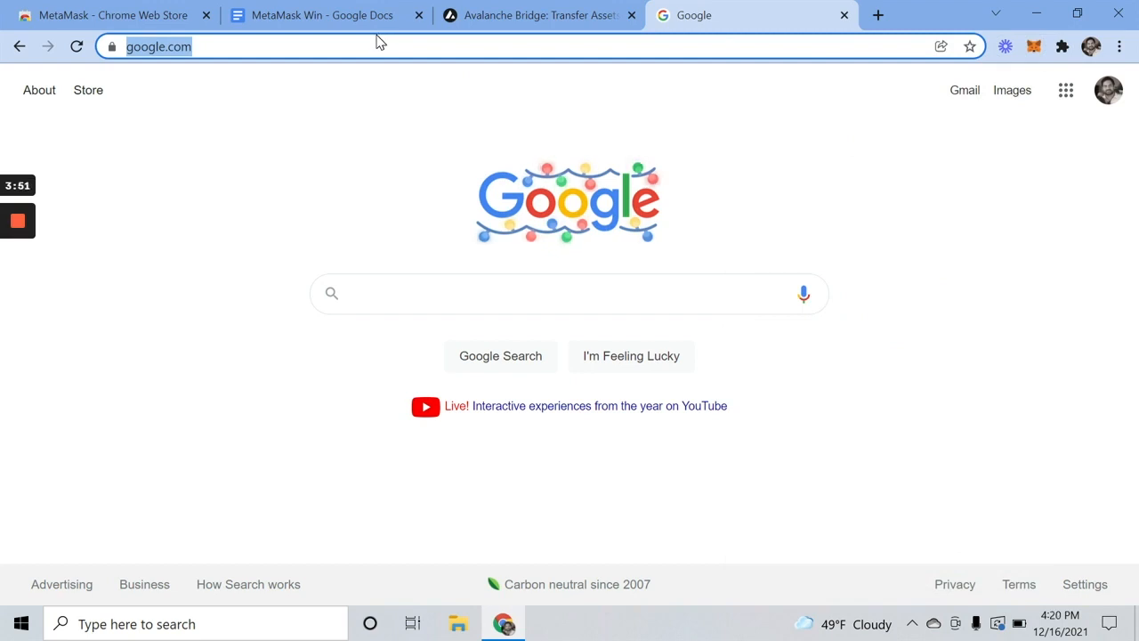
# - Open client.aragon.org/#/dagency, then go to fwb.help in a new tab
pyautogui.write('client.aragon.org/#/dagency')
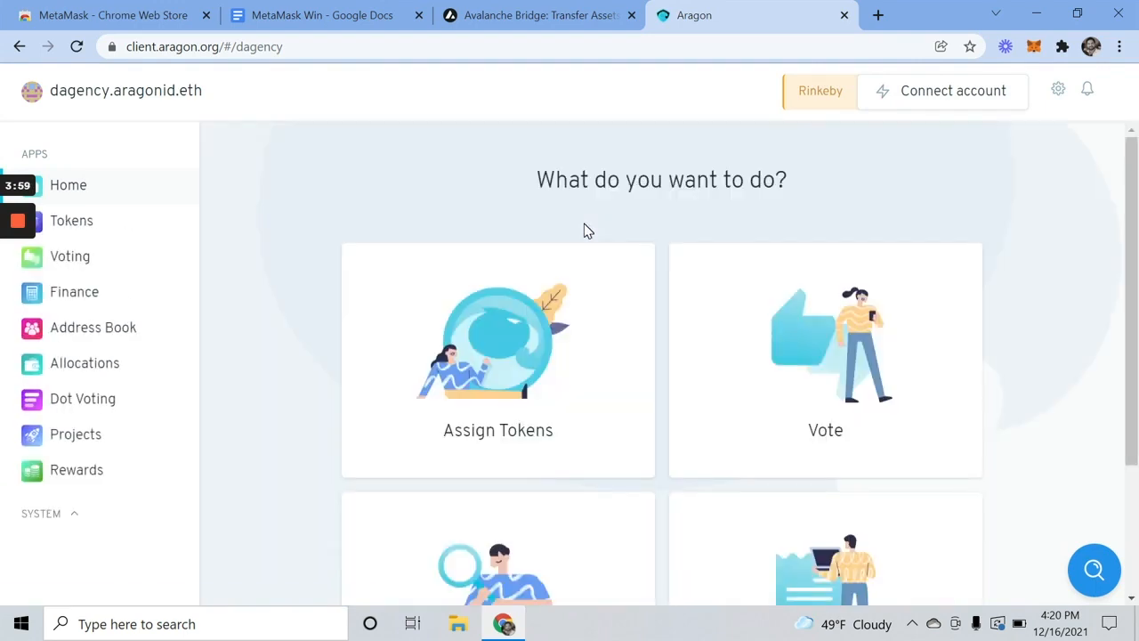
pyautogui.moveTo(692, 86)
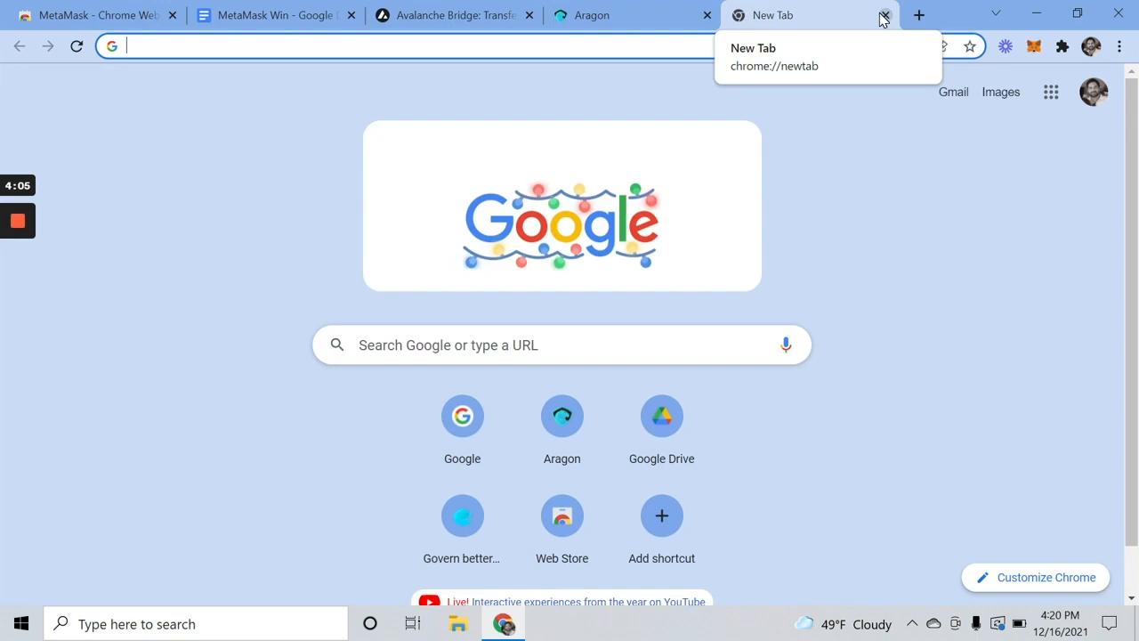
pyautogui.write('fwb.help')
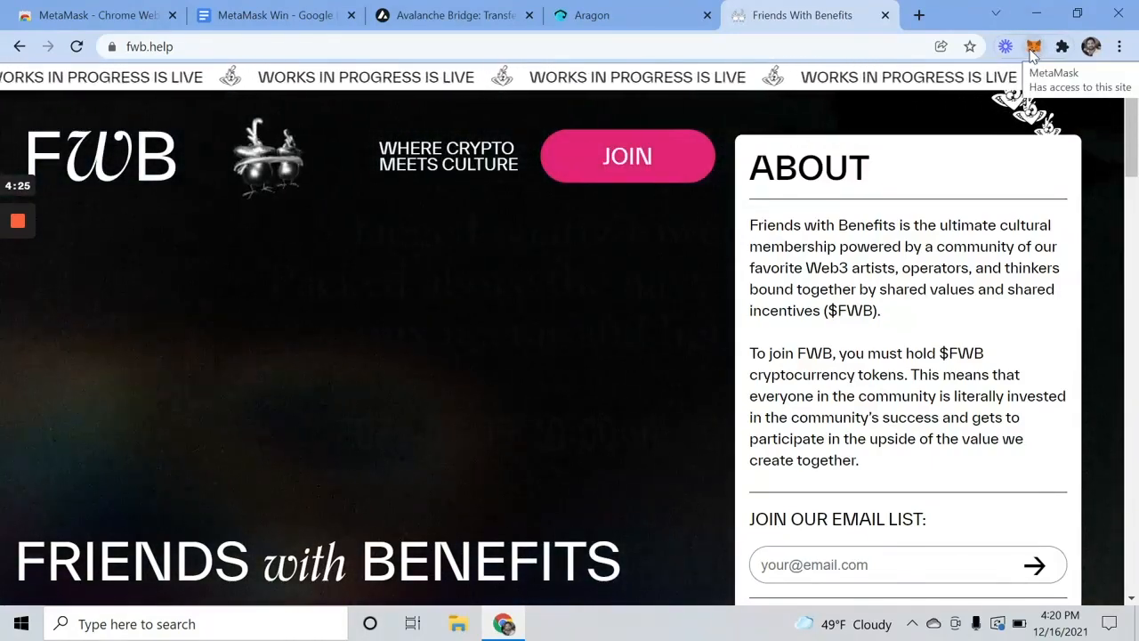
# - Go to the fwb.help JOIN page and bring up its CONNECT WALLET options
pyautogui.click(628, 155)
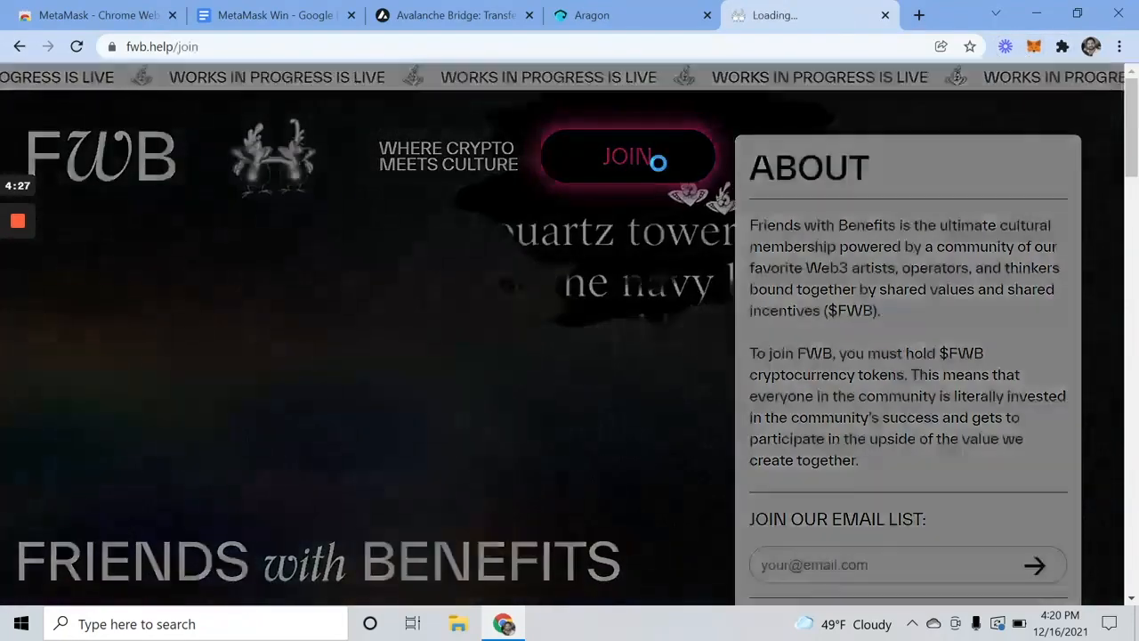
pyautogui.click(628, 157)
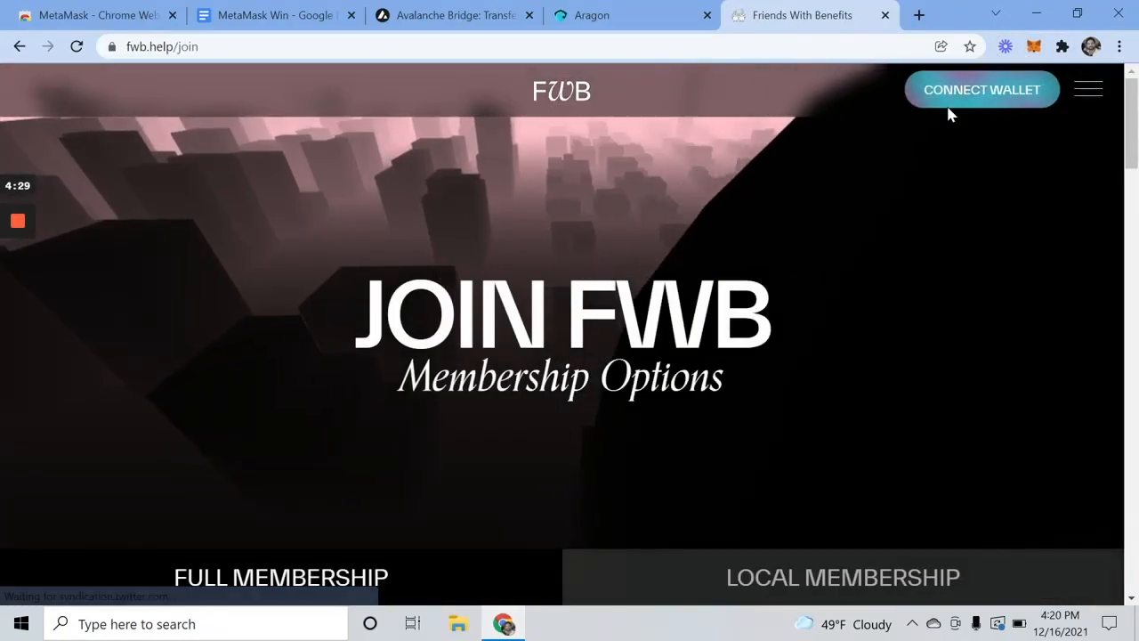
pyautogui.moveTo(986, 89)
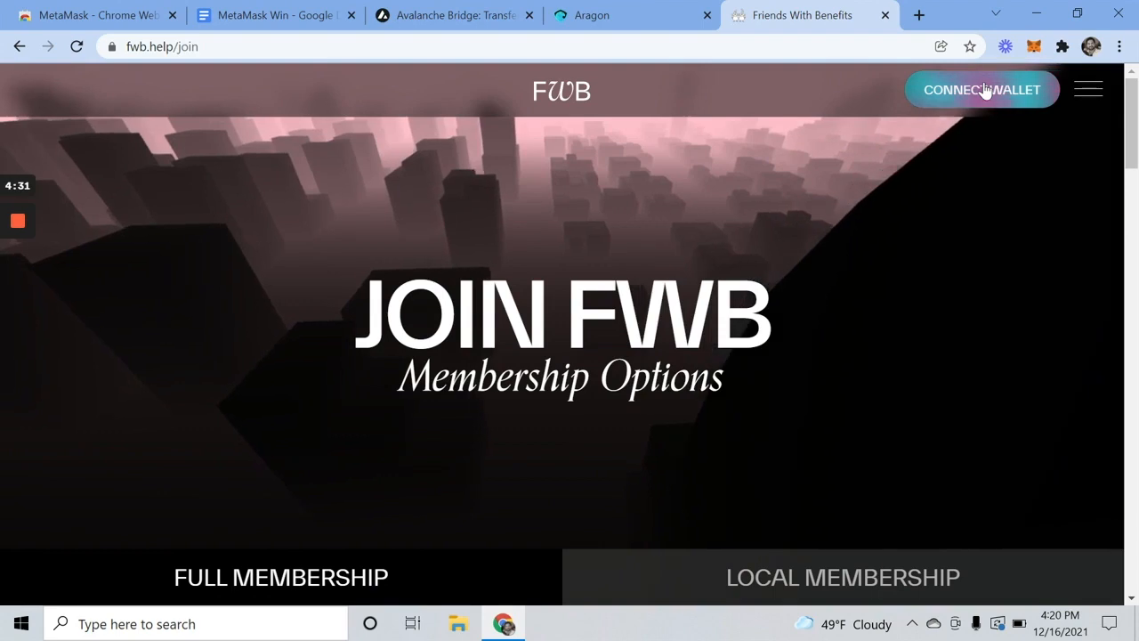
pyautogui.click(983, 89)
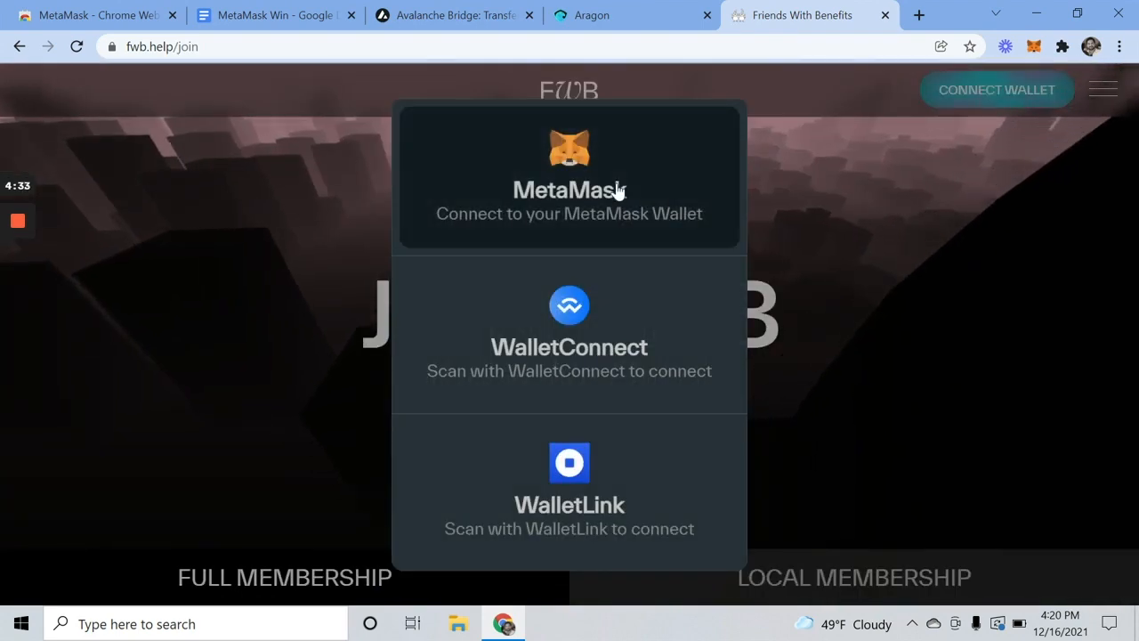
# - Connect Accounts 1 and 2 via MetaMask and sign the site's login message
pyautogui.click(569, 179)
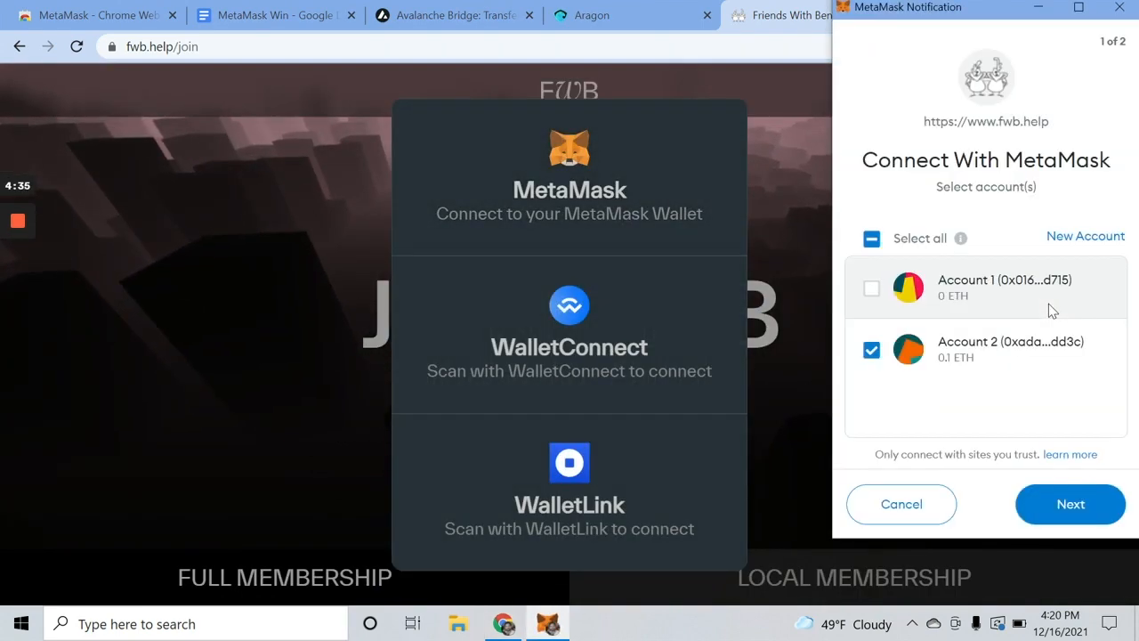
pyautogui.click(871, 288)
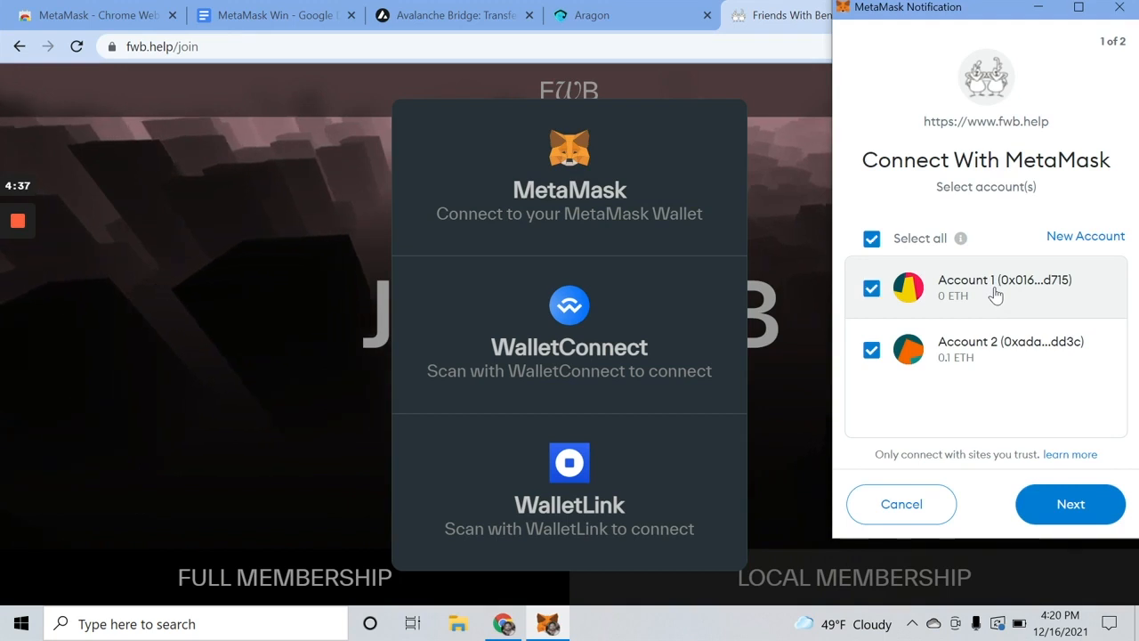
pyautogui.click(1070, 504)
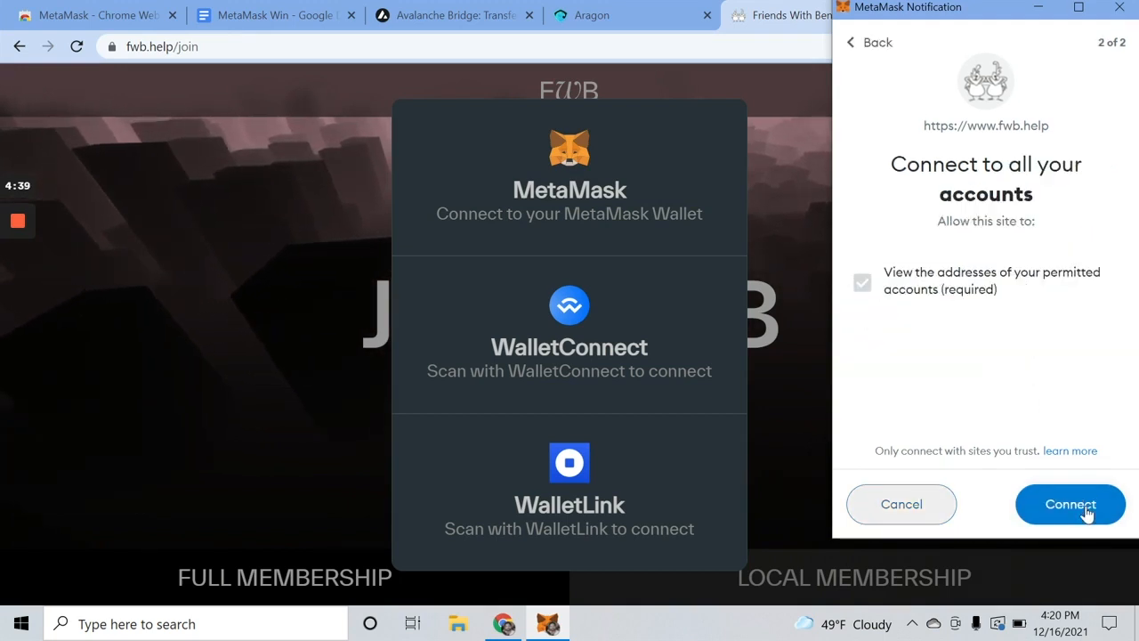
pyautogui.click(1069, 504)
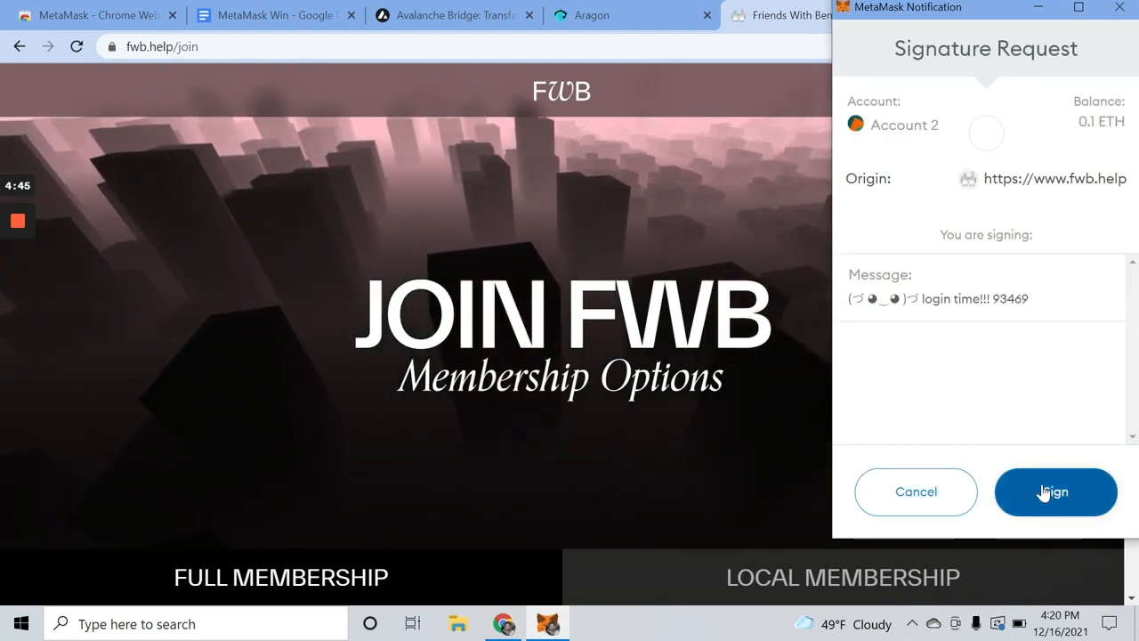
pyautogui.click(1056, 491)
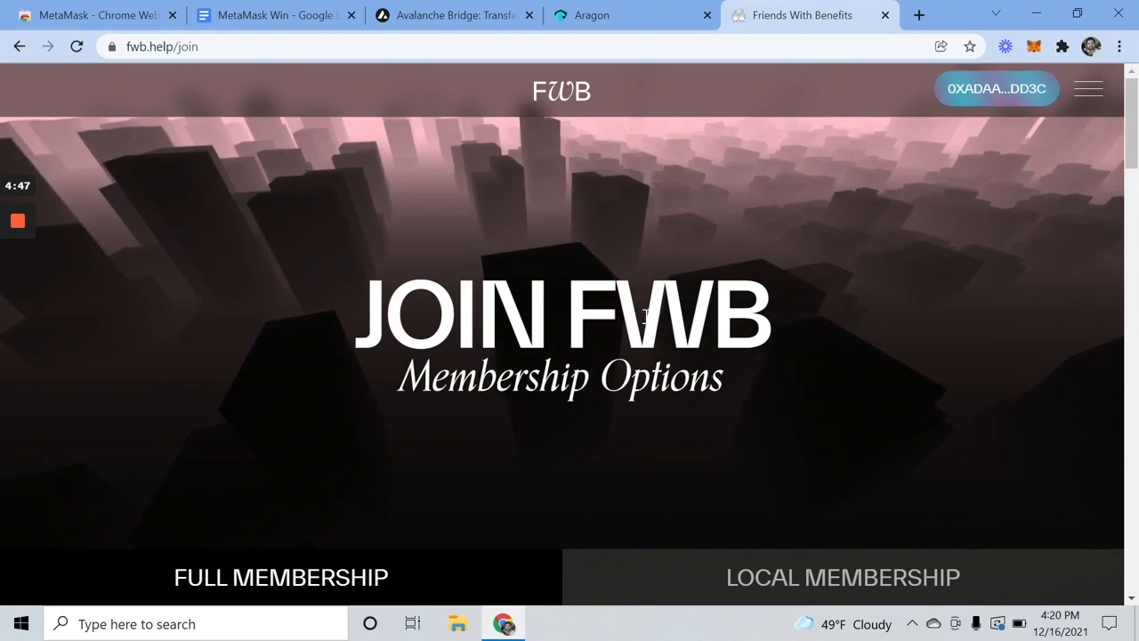
pyautogui.scroll(-3)
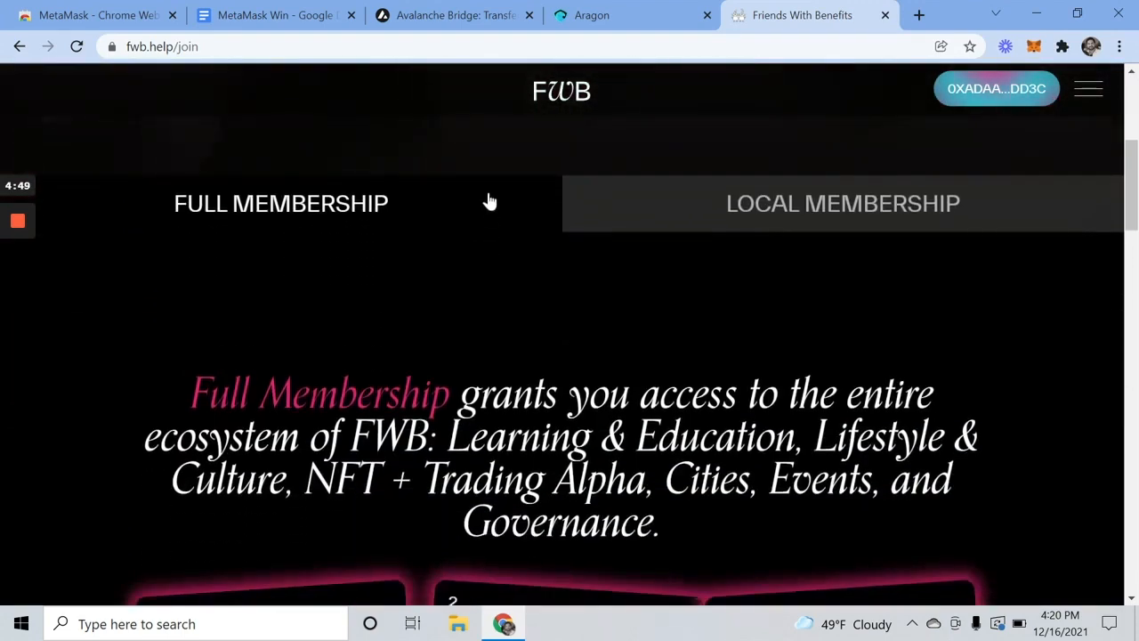
pyautogui.scroll(3)
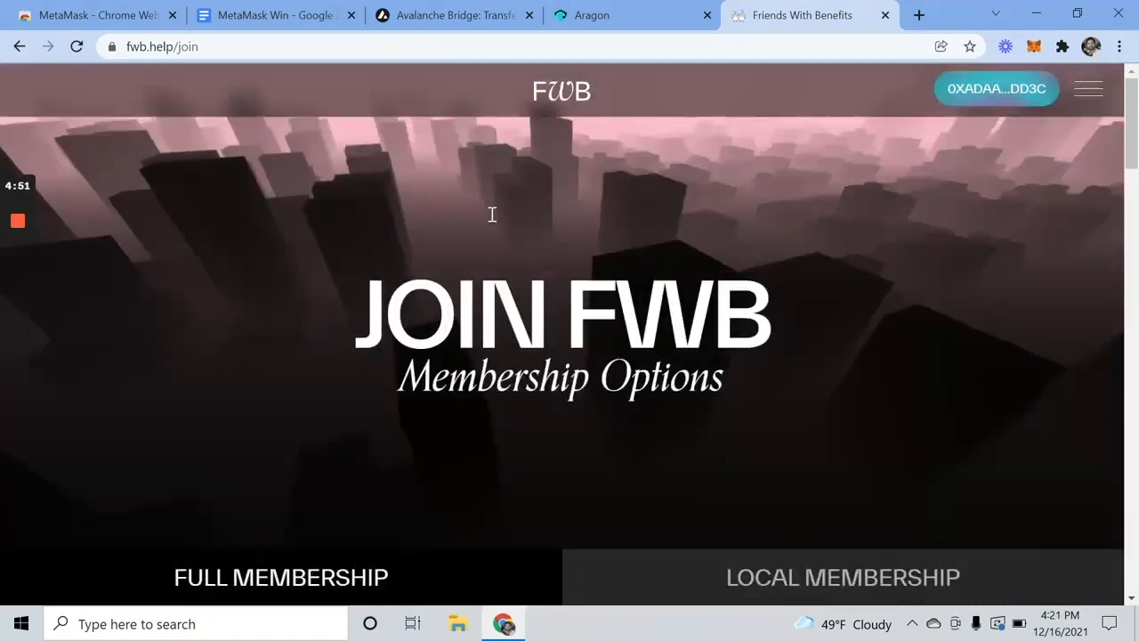
pyautogui.moveTo(494, 223)
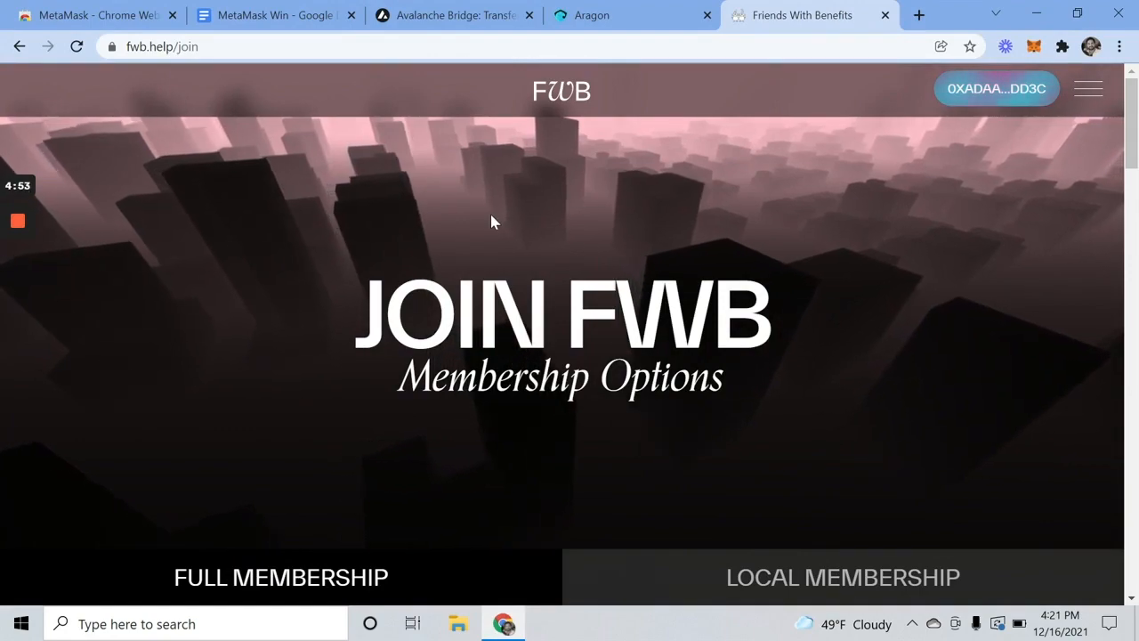